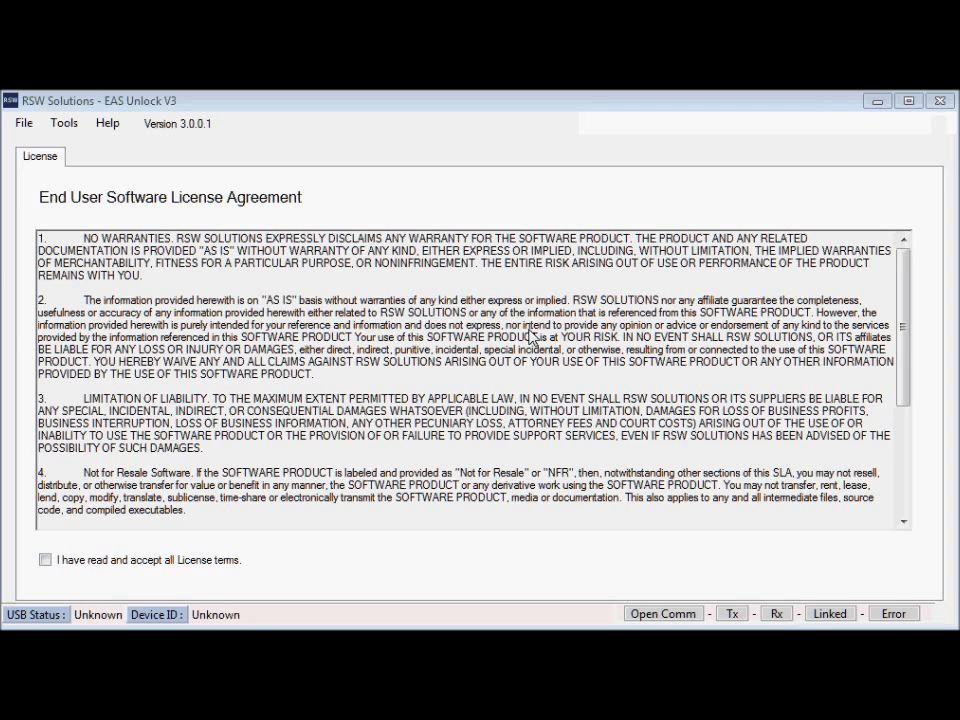
mouse_move(724, 368)
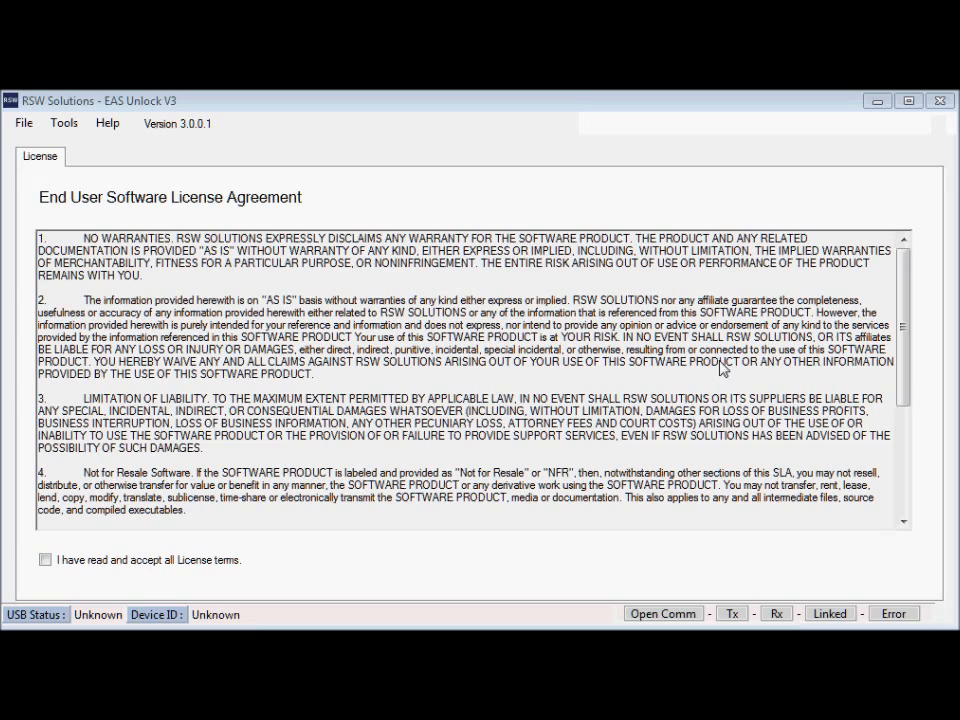
mouse_move(795, 445)
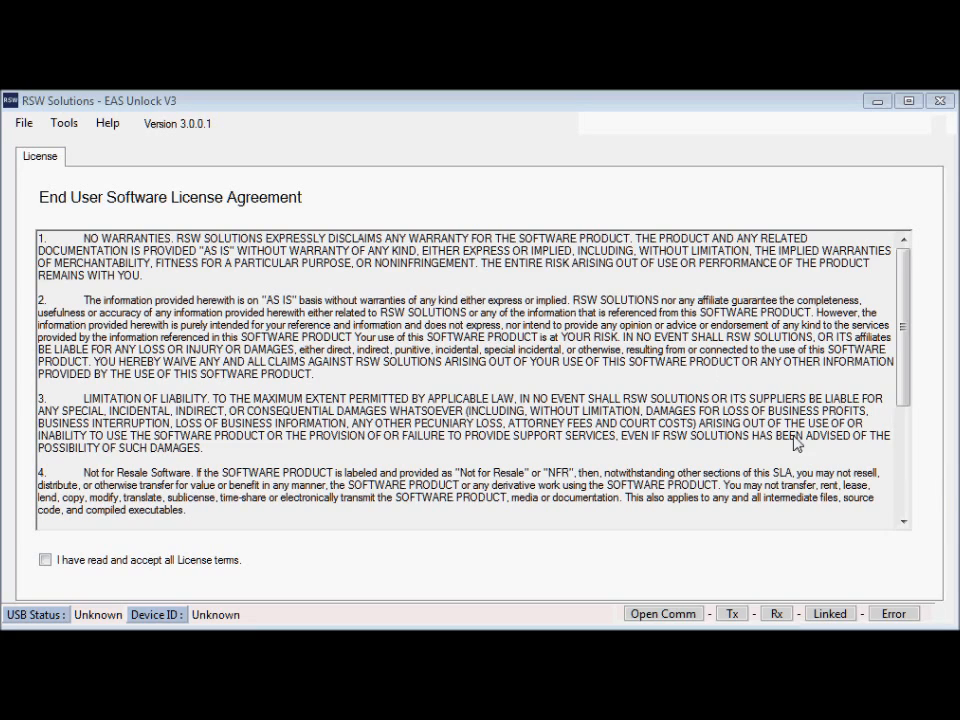
mouse_move(79, 387)
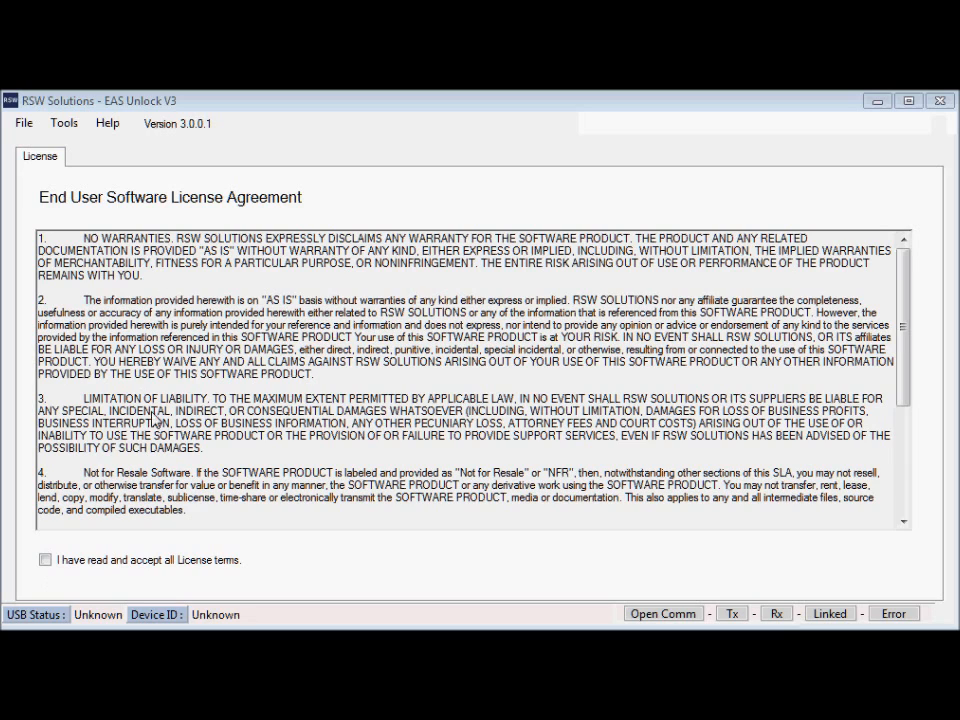
mouse_move(67, 552)
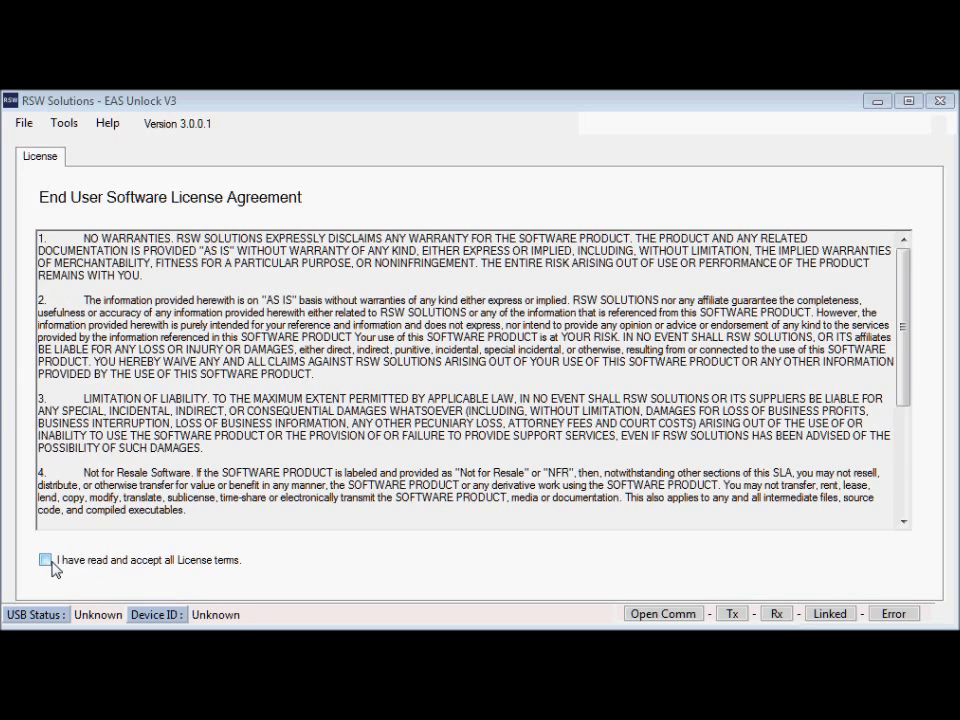
- Accept the license terms to unlock the P38a Range Rover section
click(46, 559)
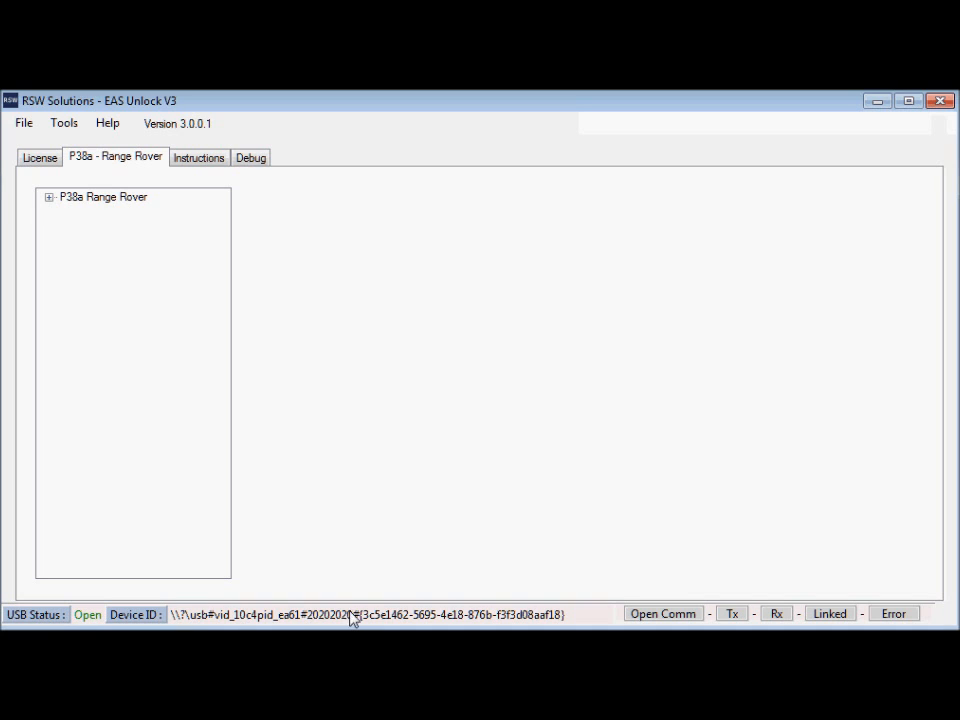
mouse_move(135, 221)
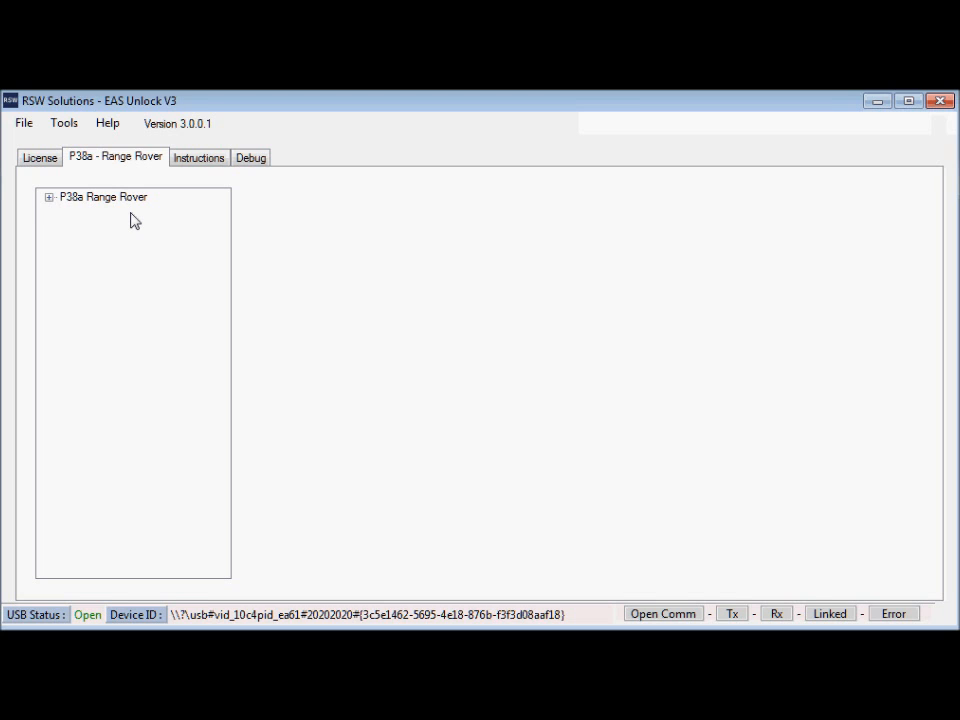
mouse_move(178, 229)
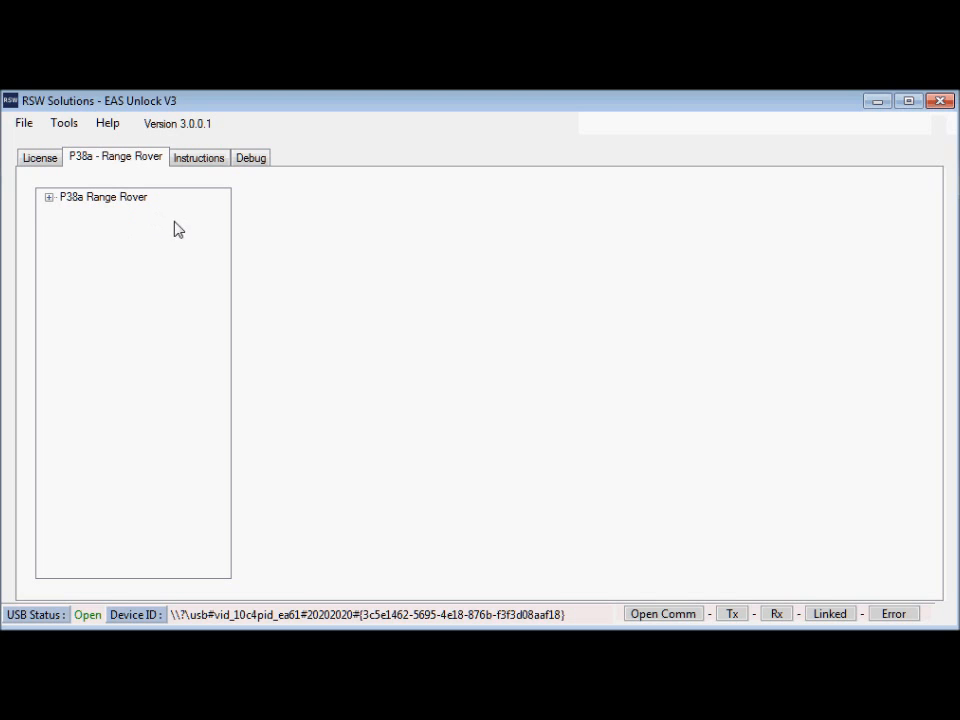
mouse_move(58, 220)
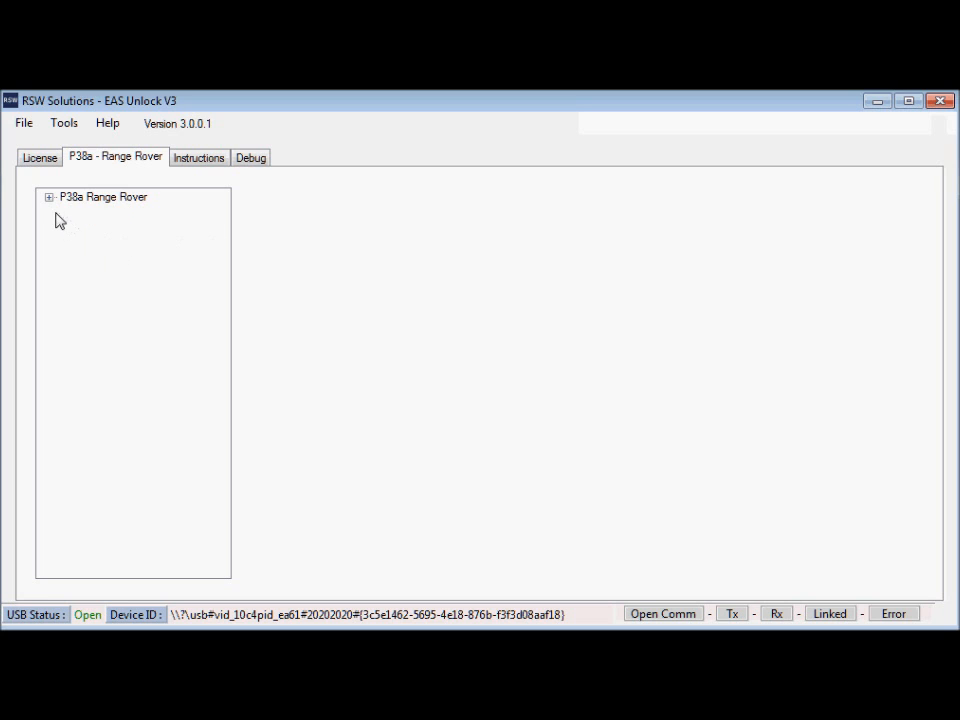
mouse_move(90, 232)
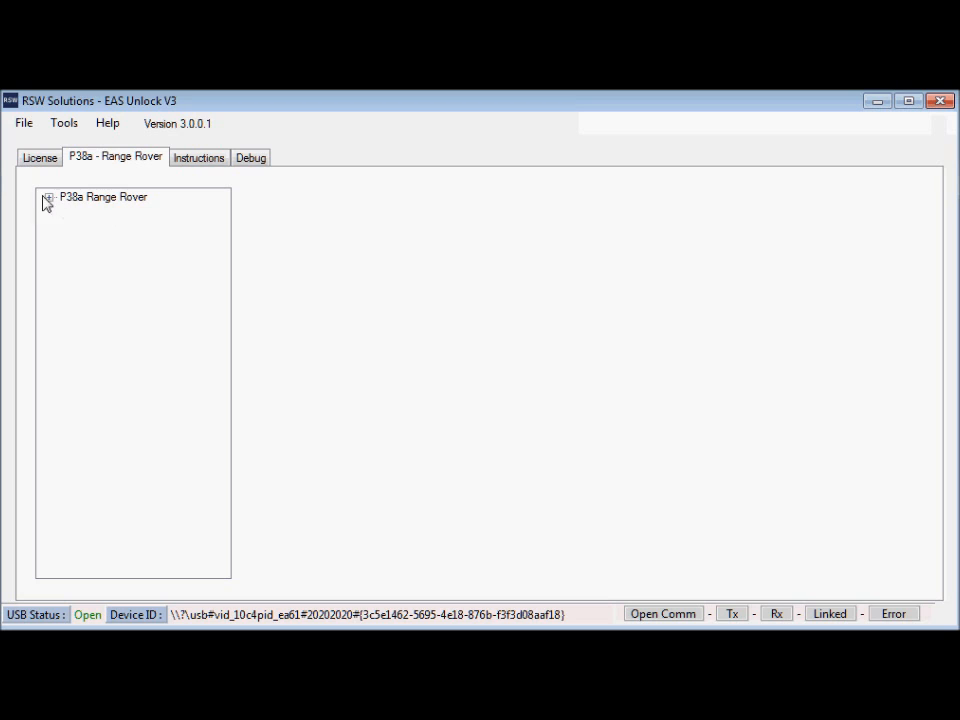
- Open the Air Suspension unit fault query under P38a Range Rover > Read Faults
click(49, 197)
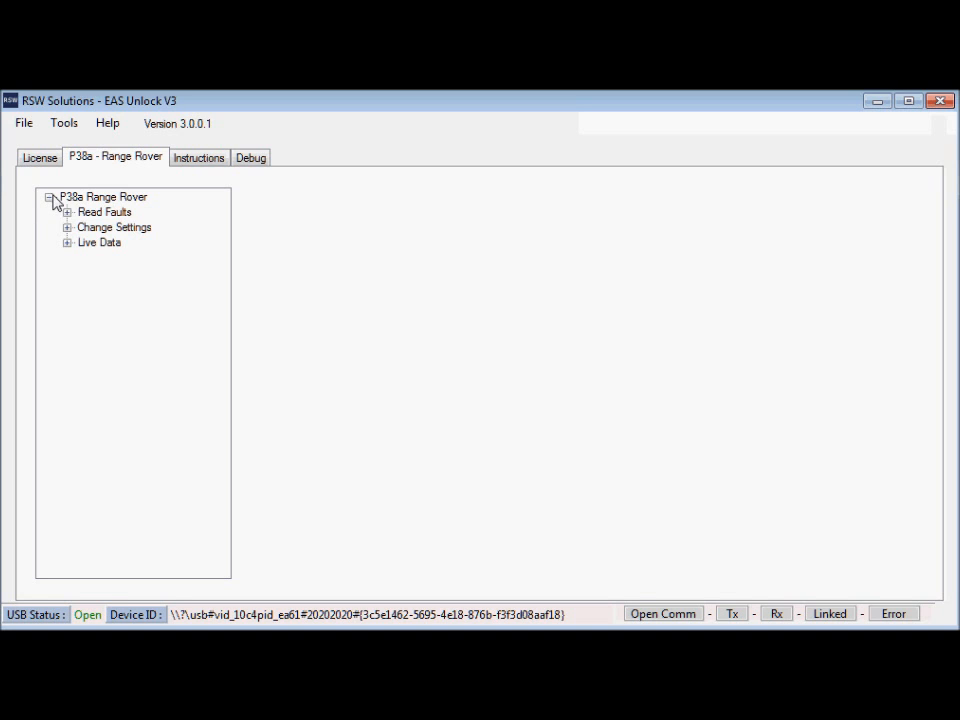
click(68, 212)
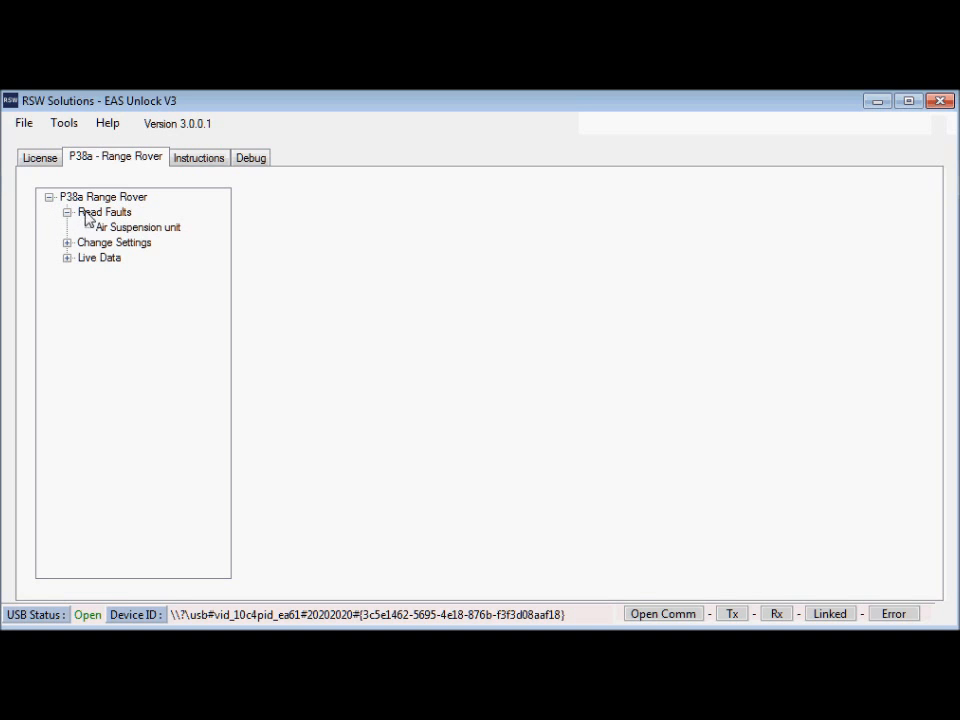
click(104, 212)
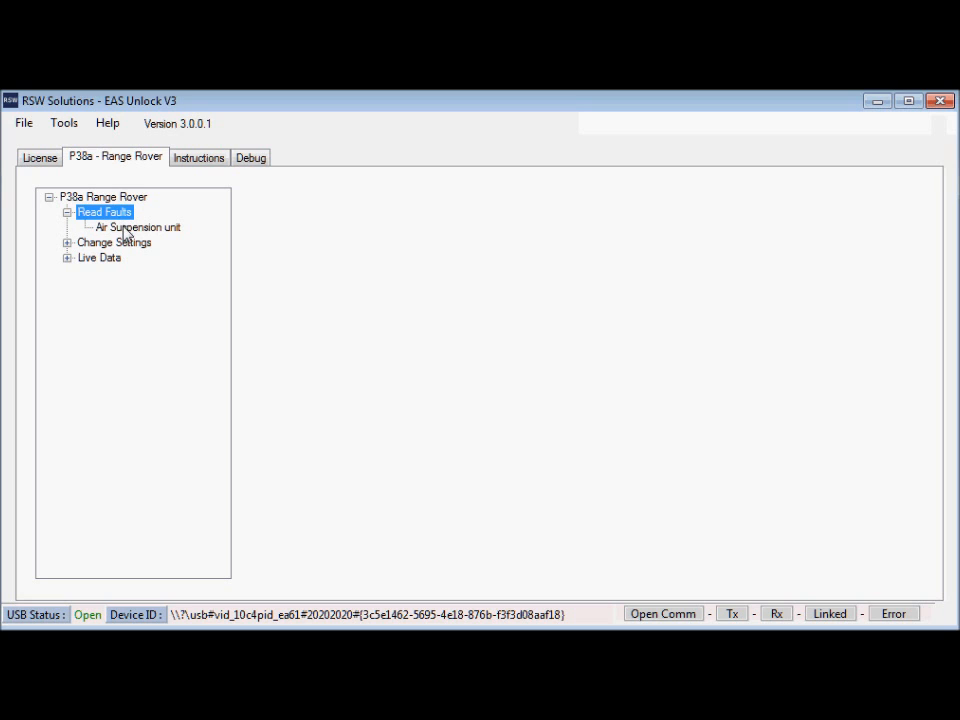
click(138, 227)
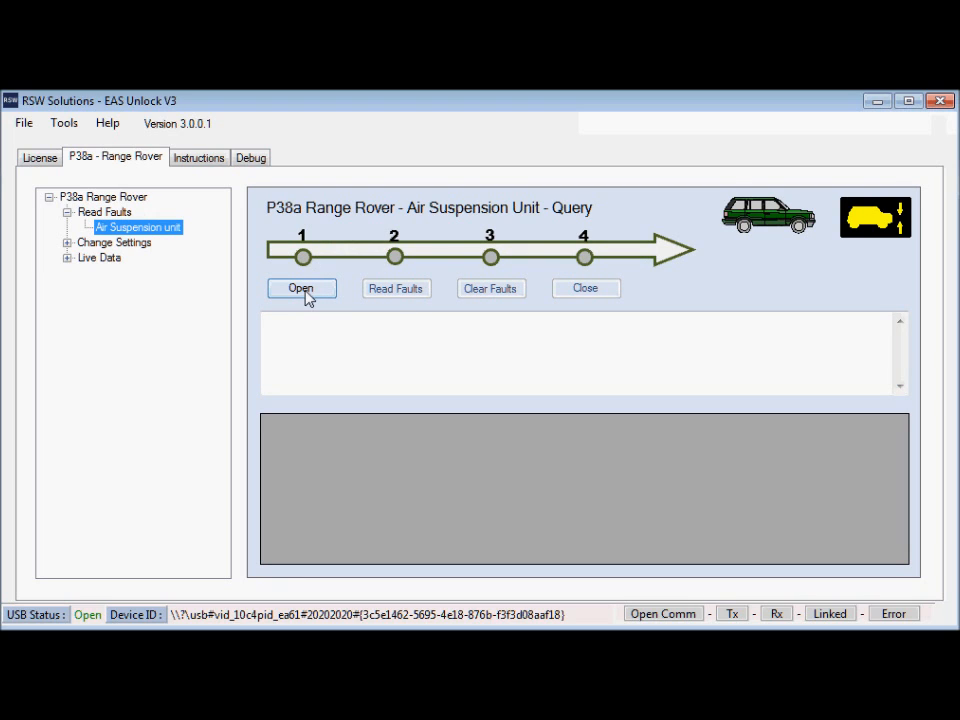
- Open communication with the air suspension unit, power-cycling it to link
click(301, 288)
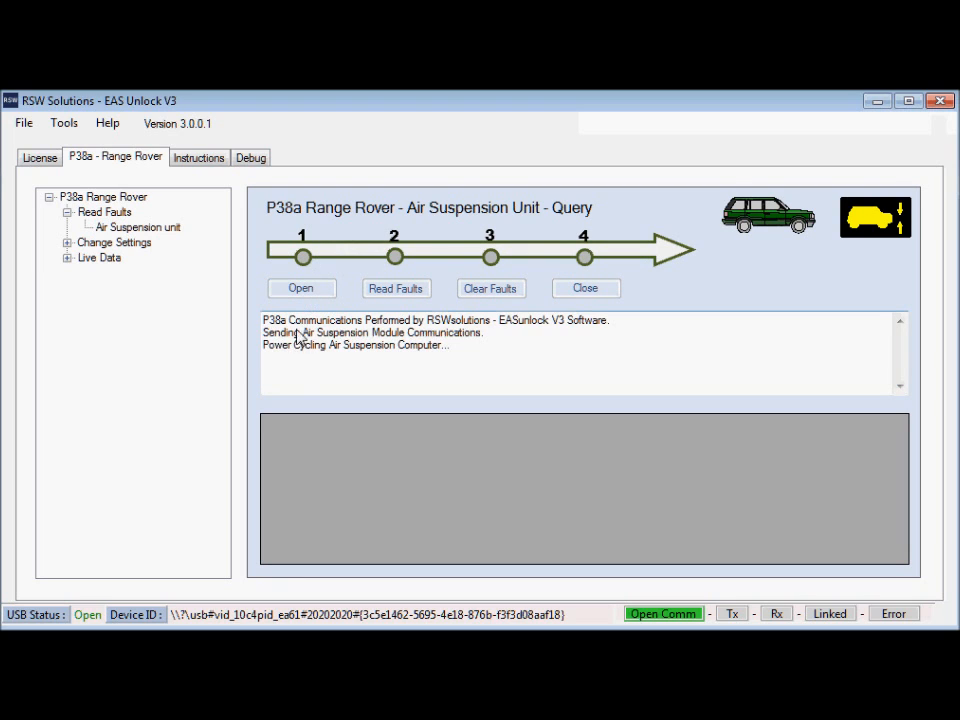
mouse_move(406, 354)
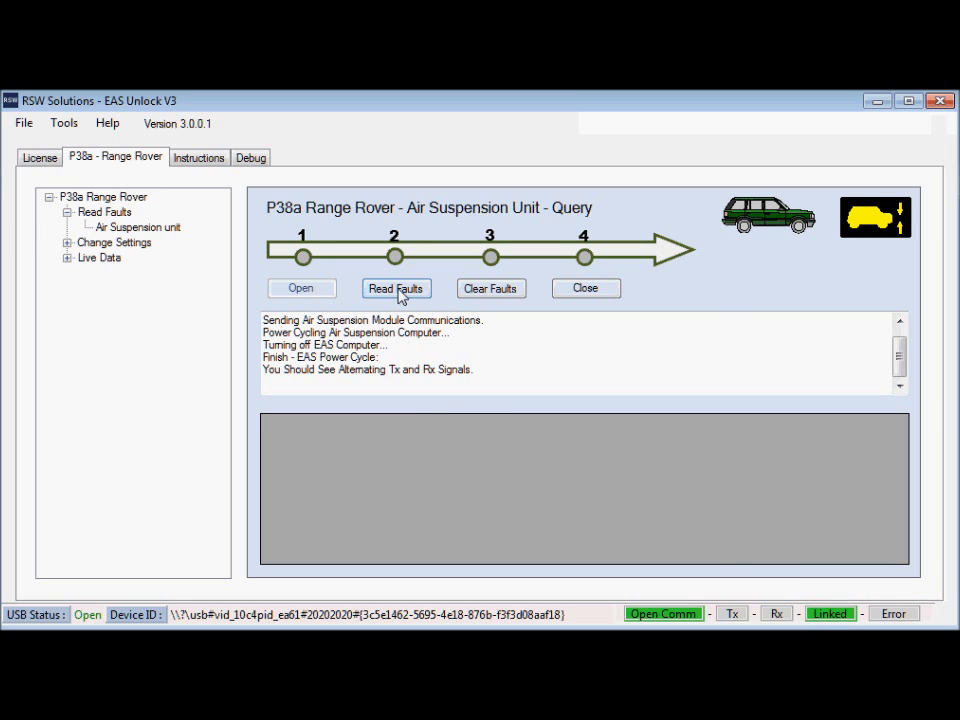
- Read the stored faults (FL, RR, FR, RL signal incorrect) and widen the Description column
click(396, 288)
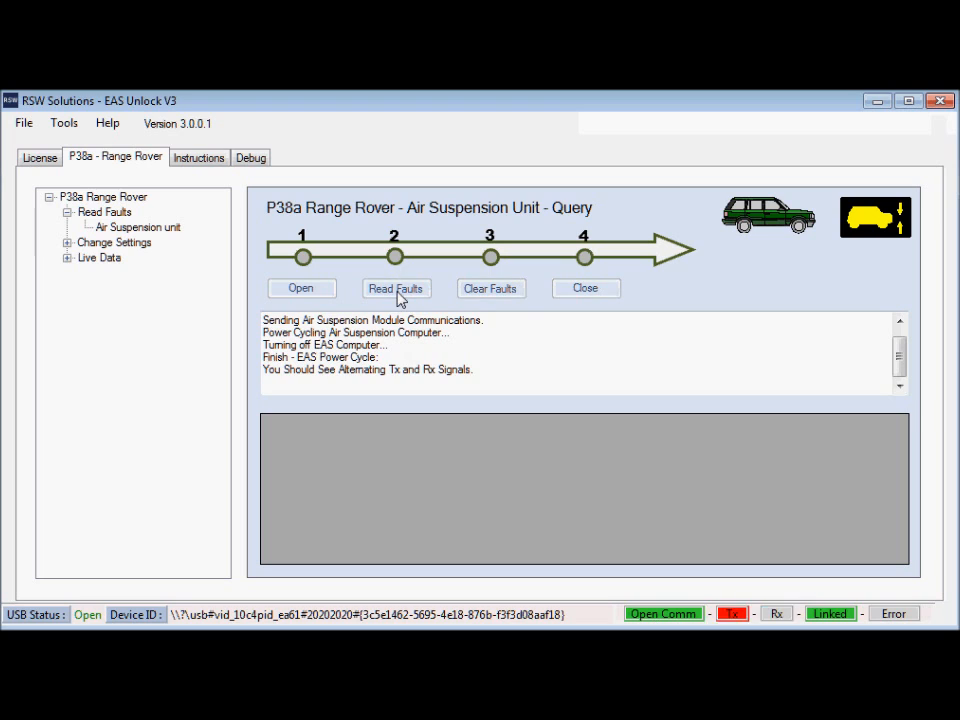
click(396, 288)
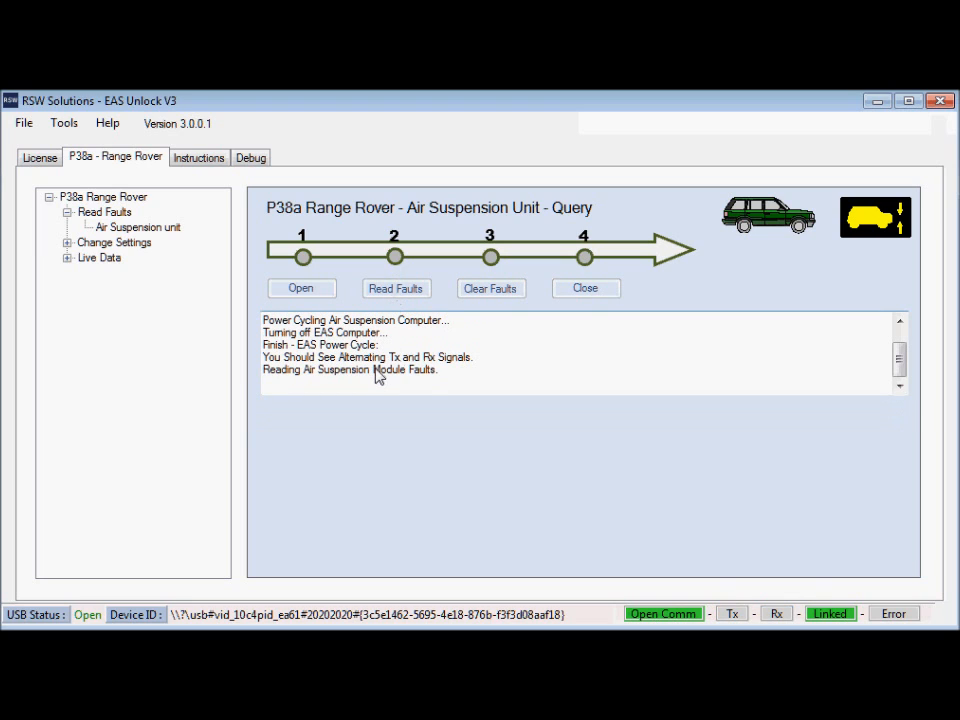
mouse_move(372, 378)
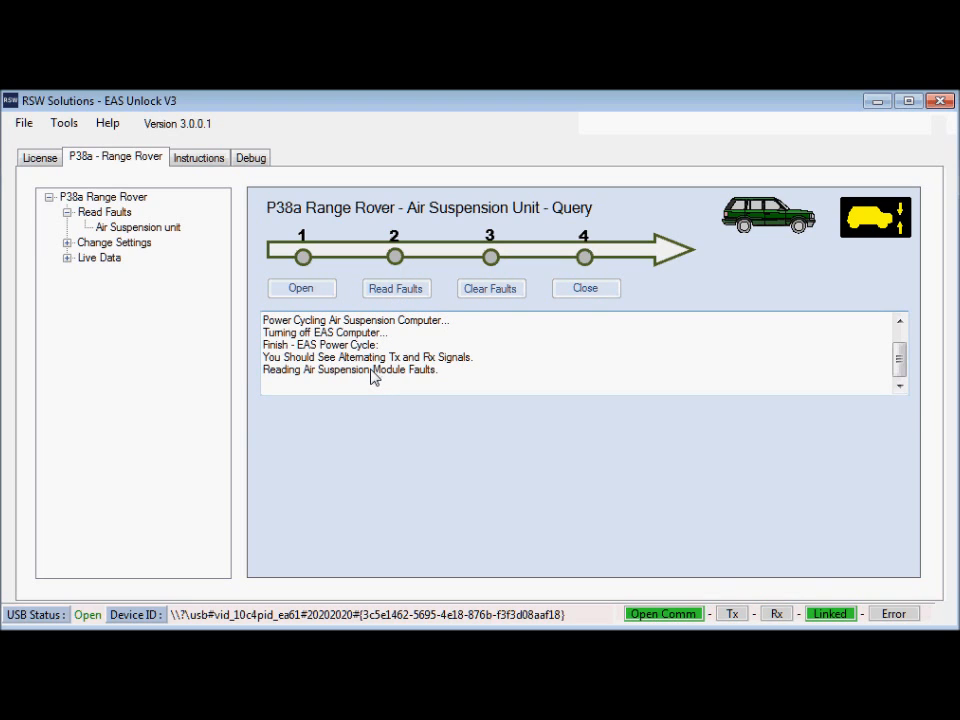
click(396, 288)
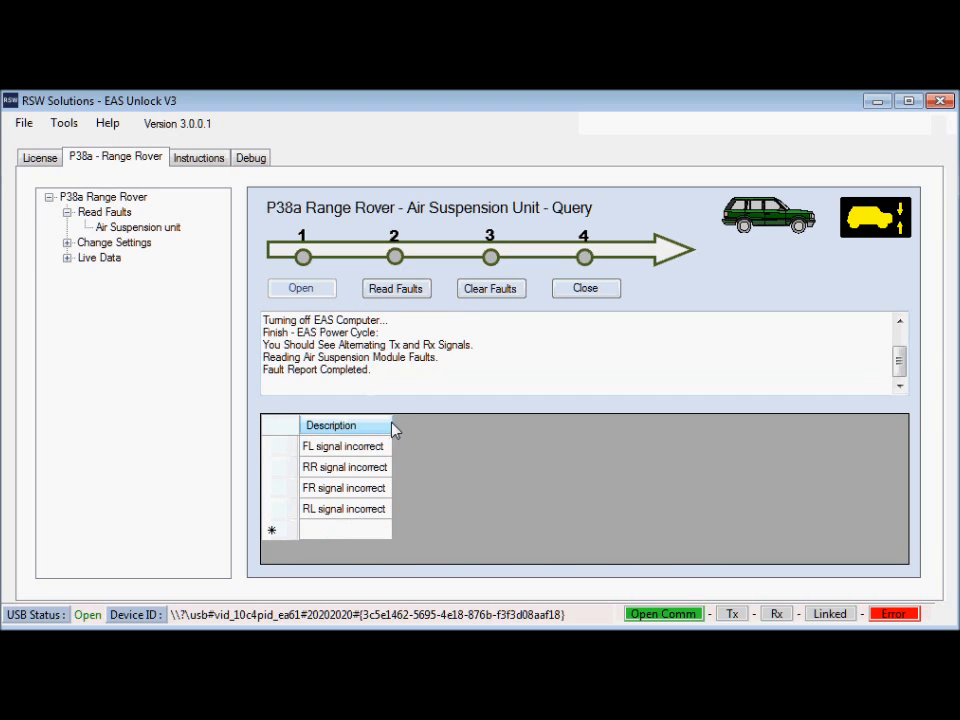
click(343, 445)
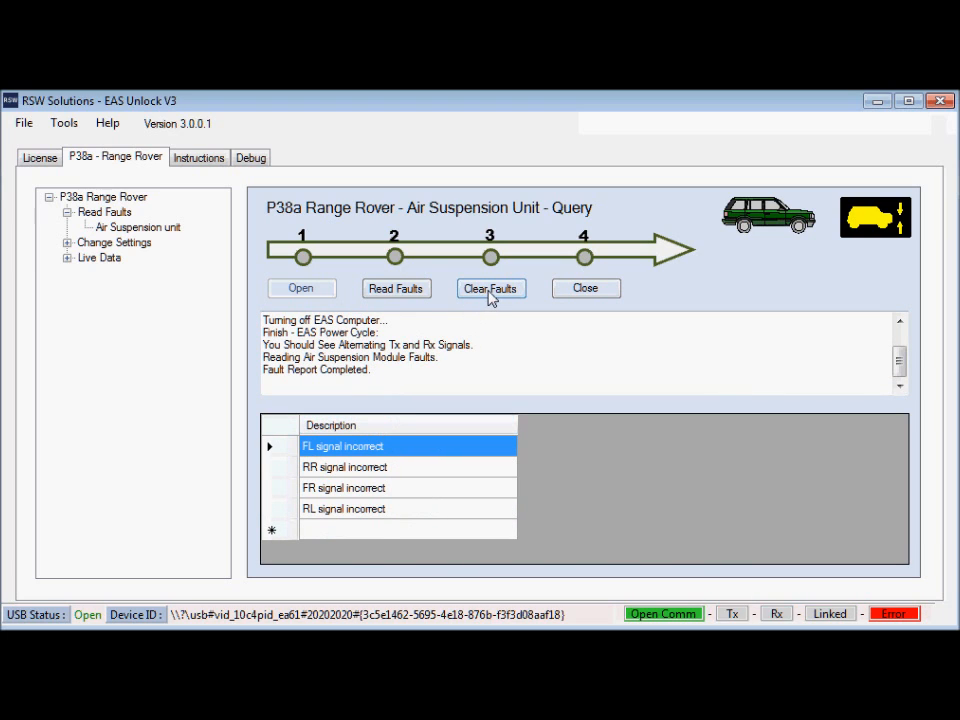
- Clear the four suspension faults and close the module session
click(490, 288)
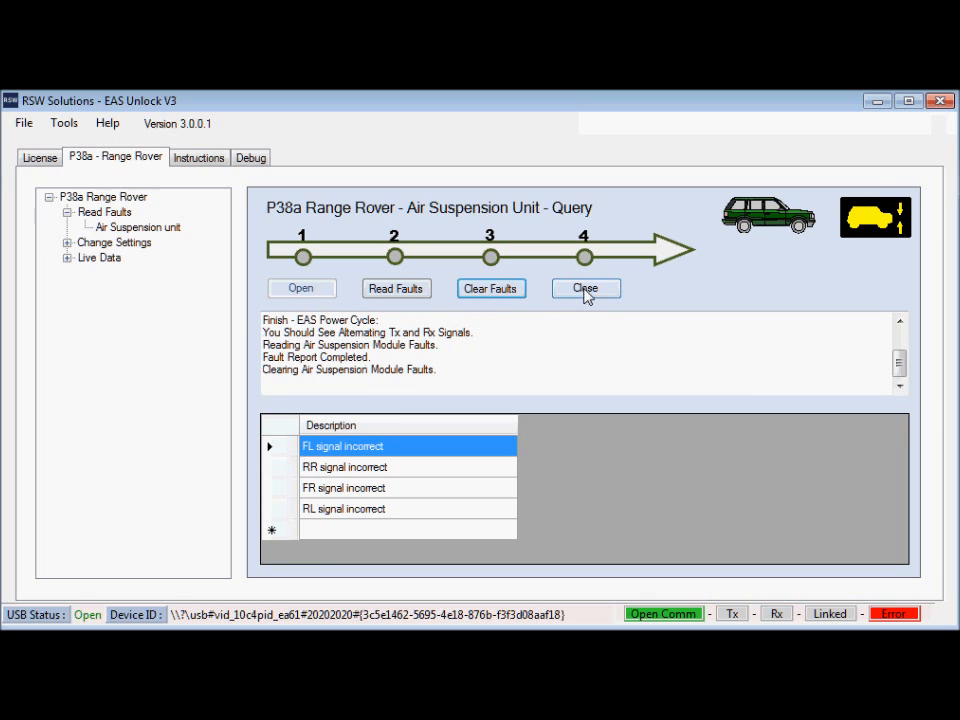
click(585, 288)
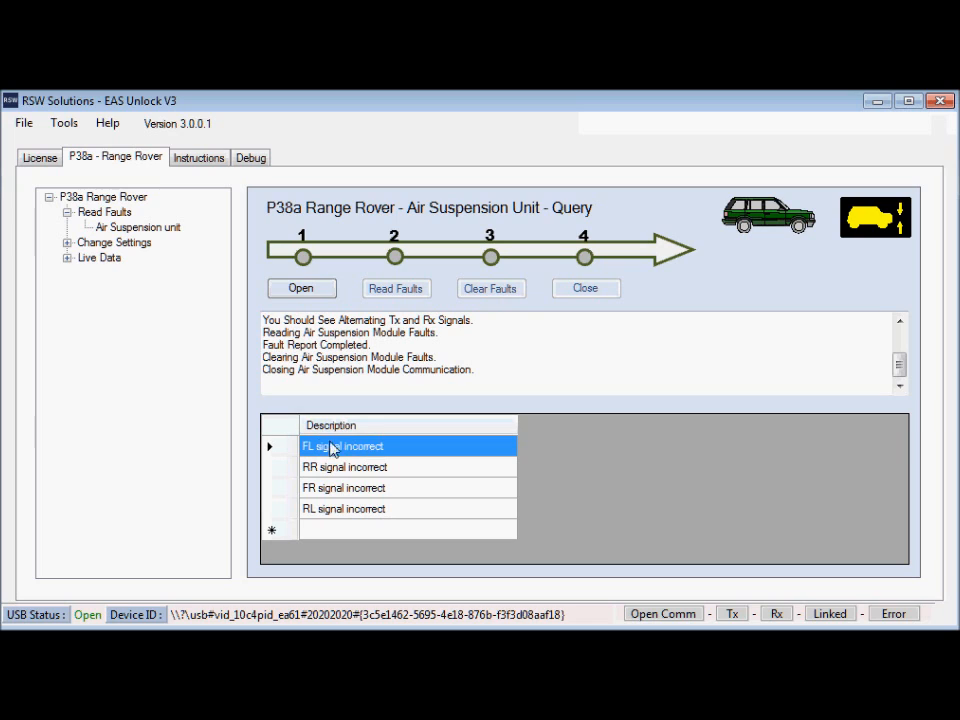
mouse_move(380, 446)
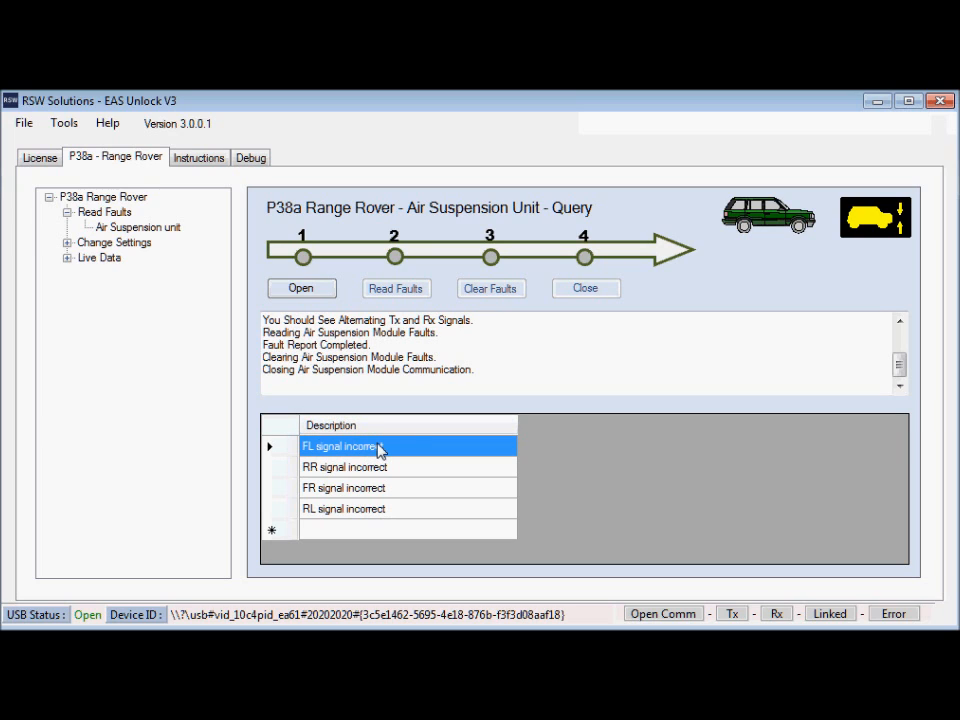
mouse_move(437, 466)
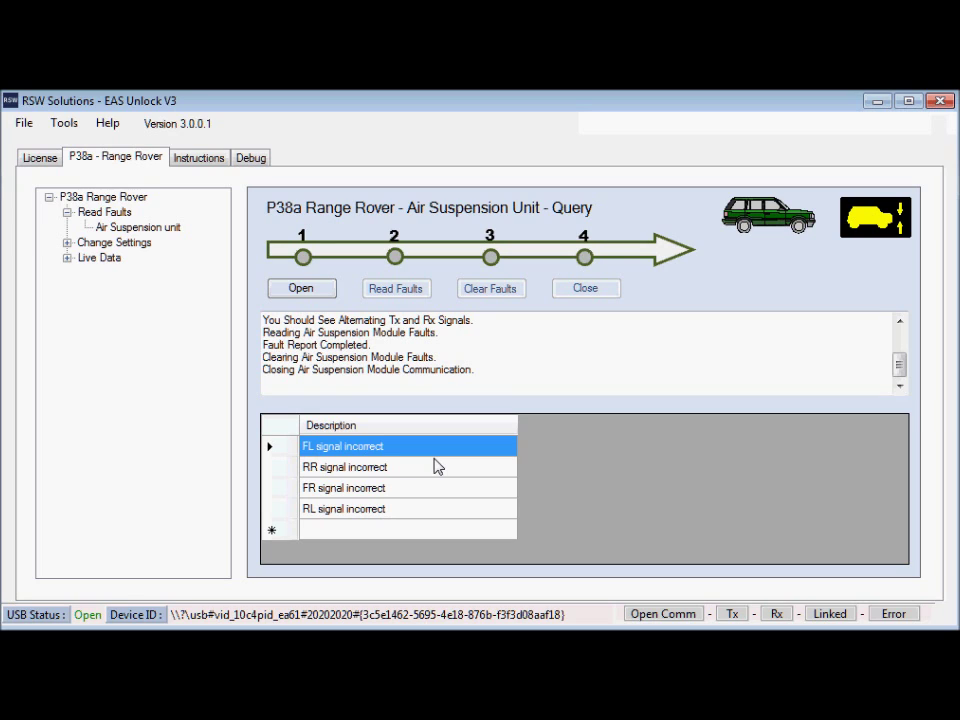
mouse_move(613, 131)
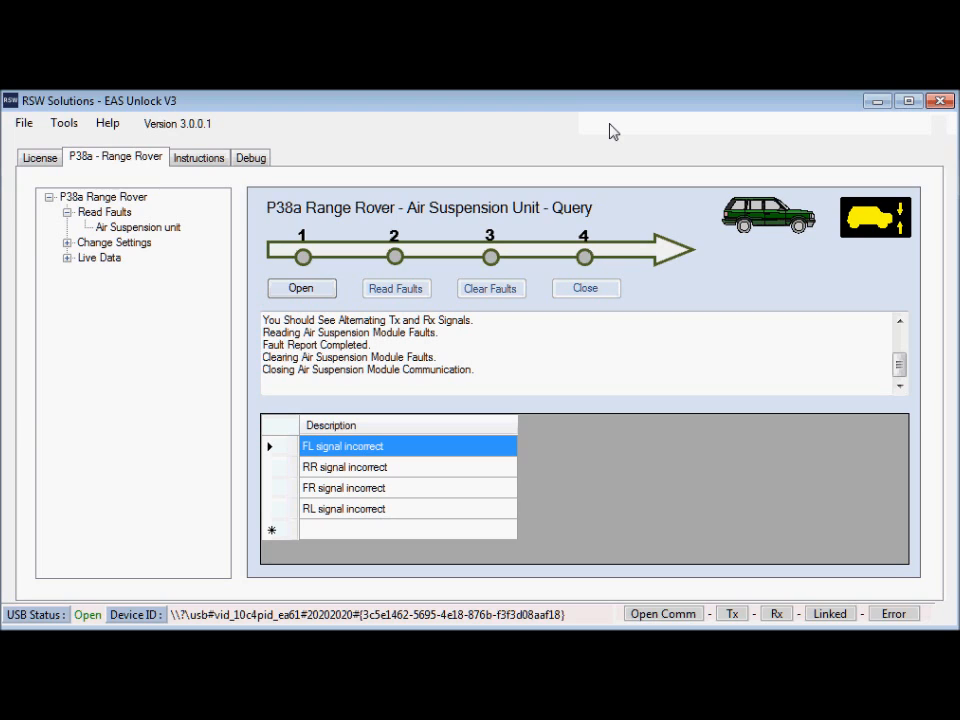
mouse_move(343, 137)
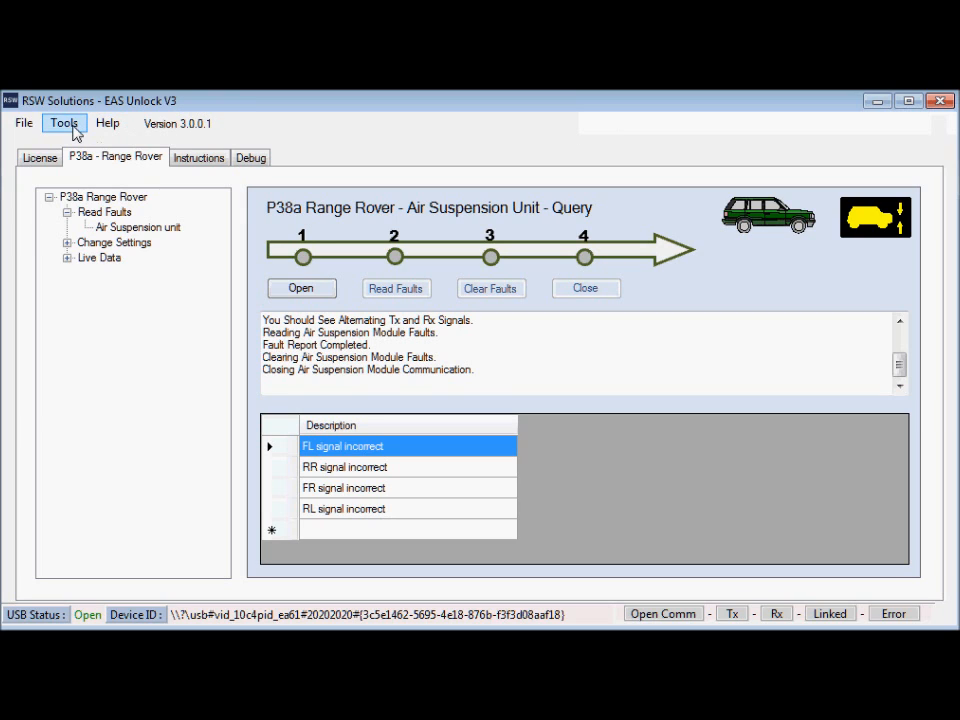
click(63, 122)
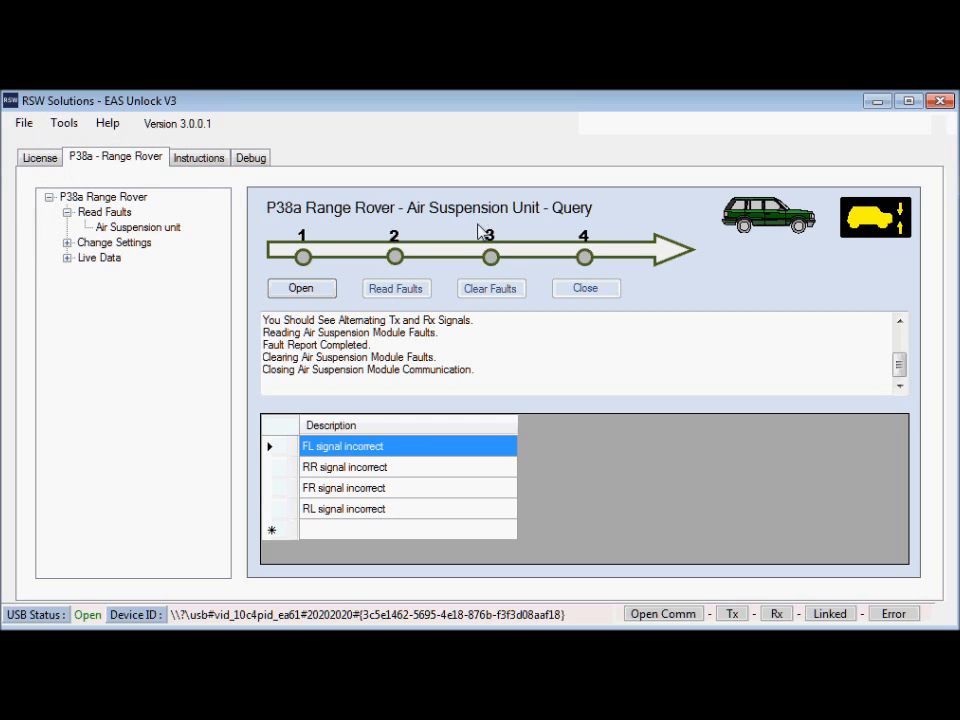
mouse_move(489, 238)
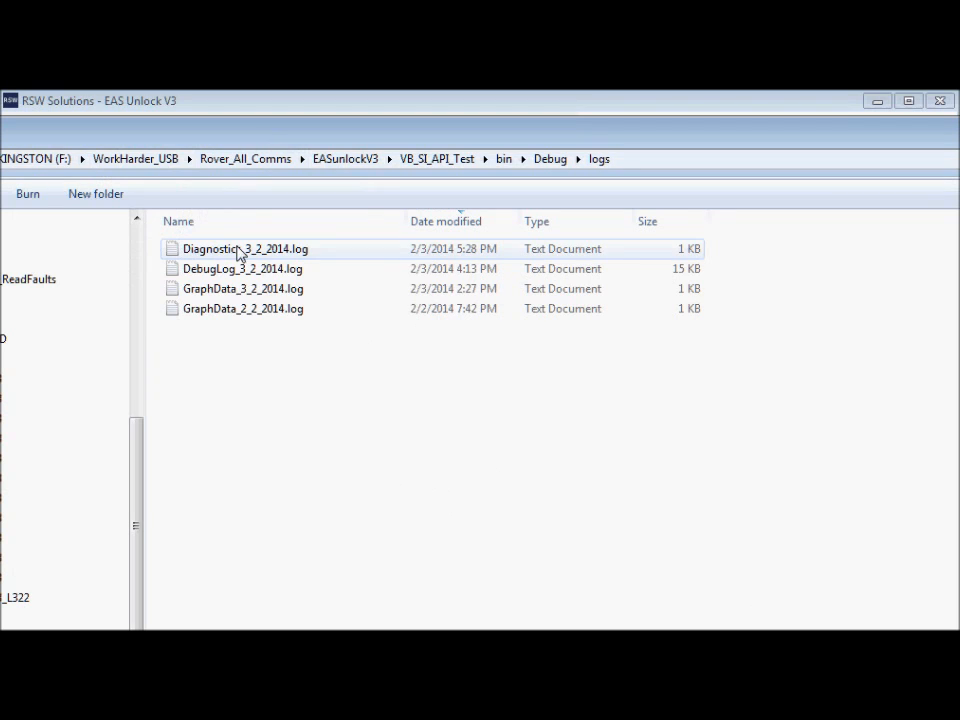
- Open Diagnostics_3_2_2014.log in Notepad to review the four logged faults
click(245, 248)
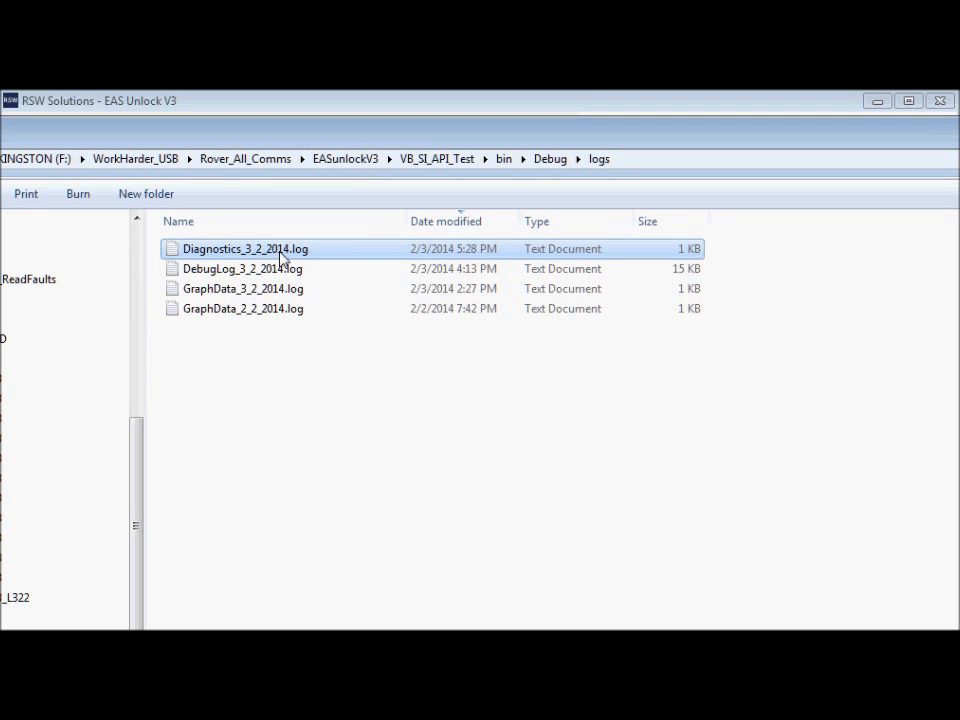
double_click(246, 248)
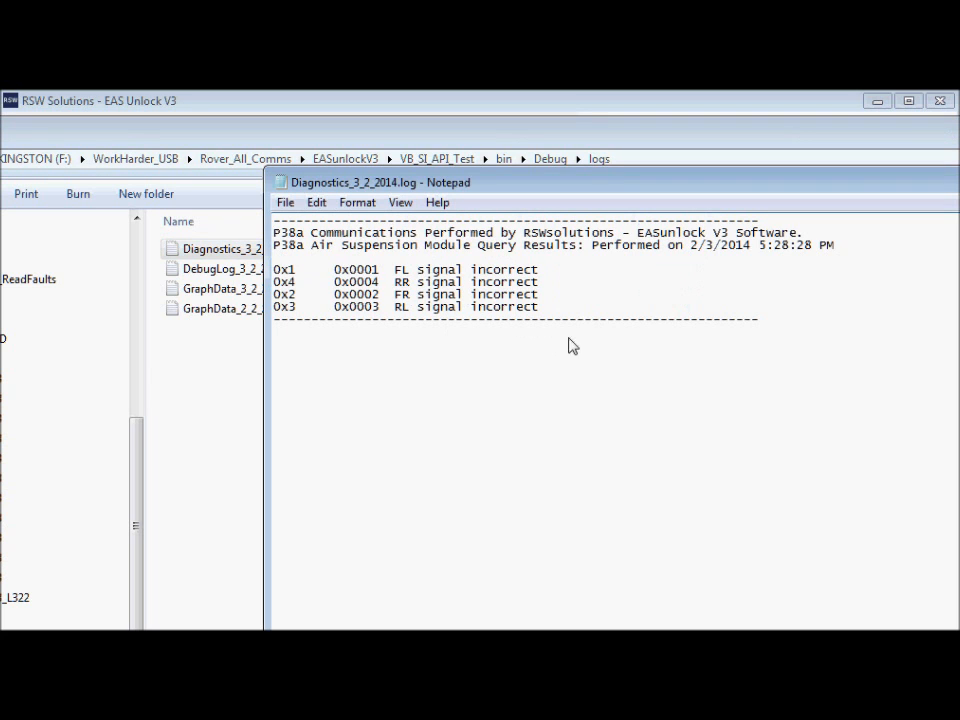
mouse_move(278, 243)
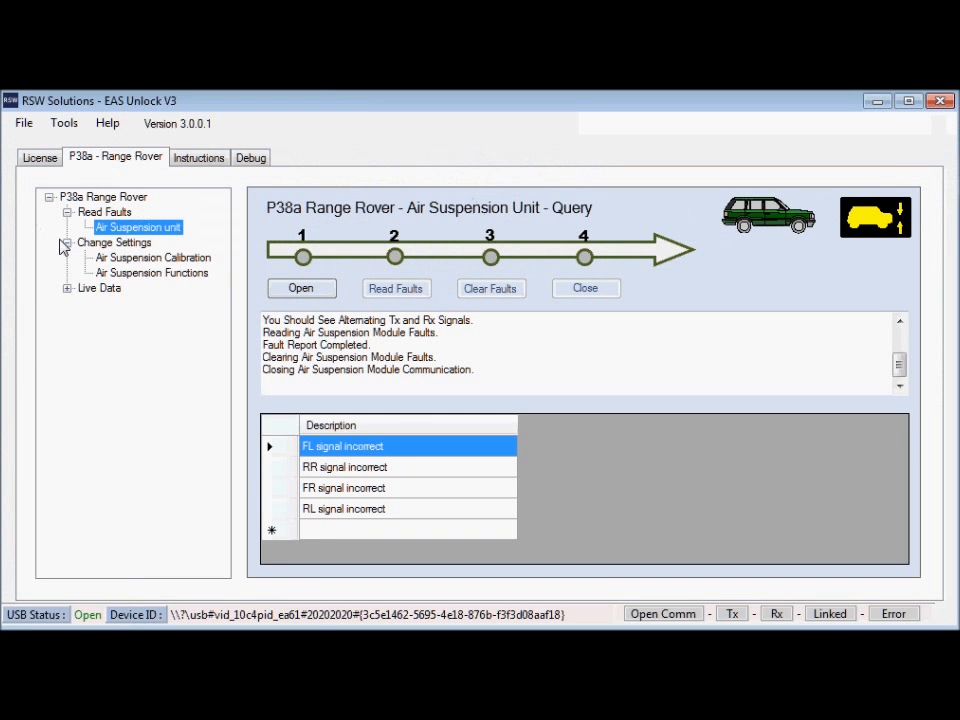
- Show the Air Suspension Calibration page and connect to the suspension module
click(152, 257)
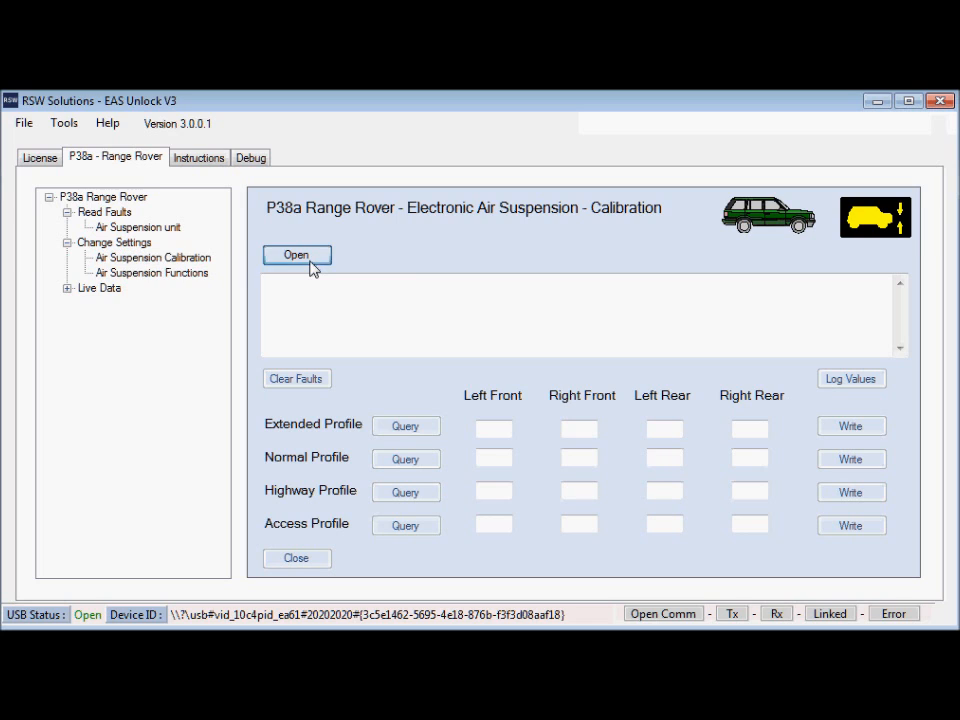
click(296, 255)
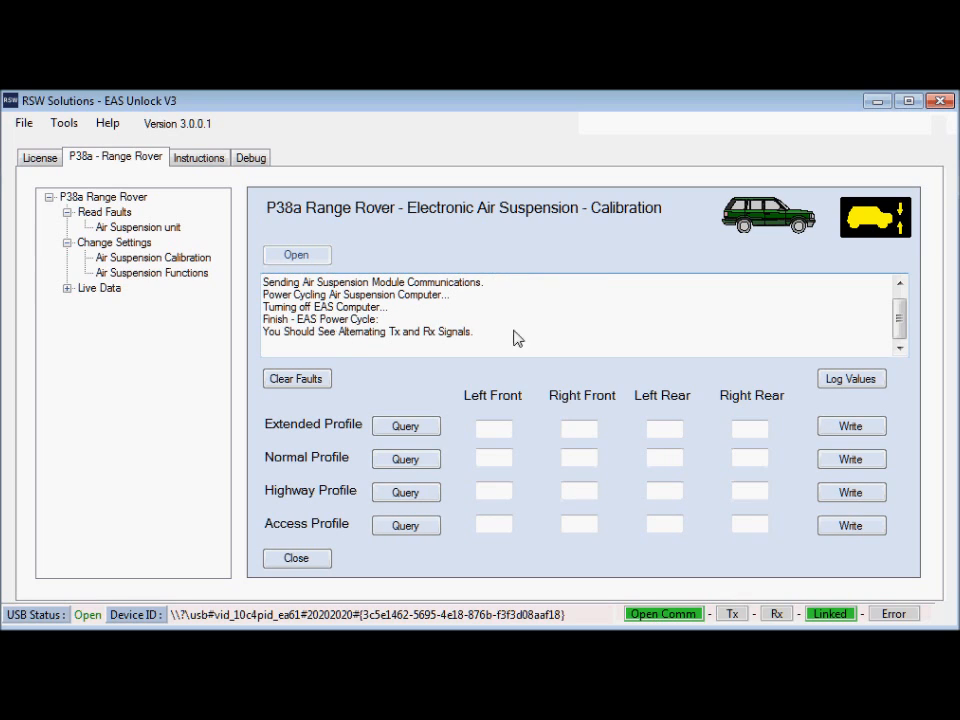
mouse_move(748, 615)
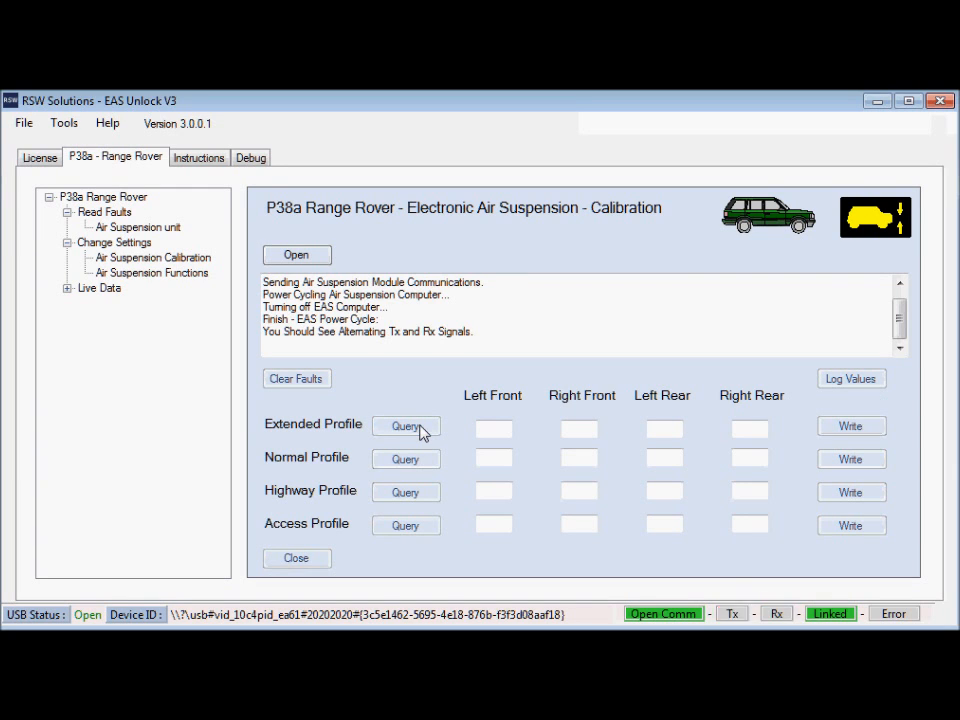
- Query Extended, Normal, Highway and Access heights, then write Extended with right-front 154
click(406, 426)
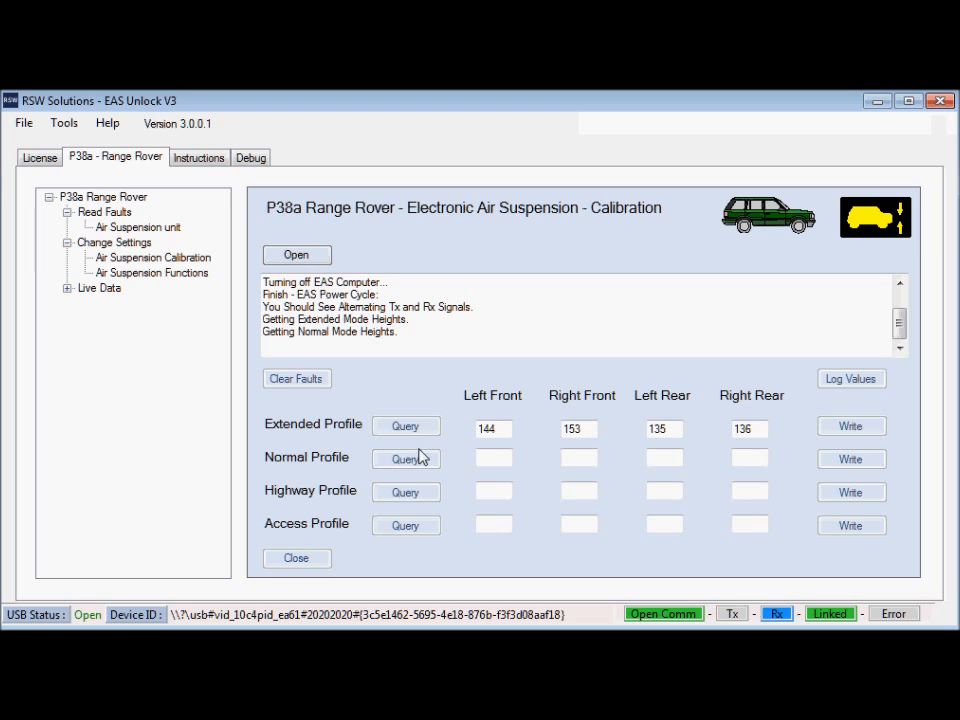
click(405, 458)
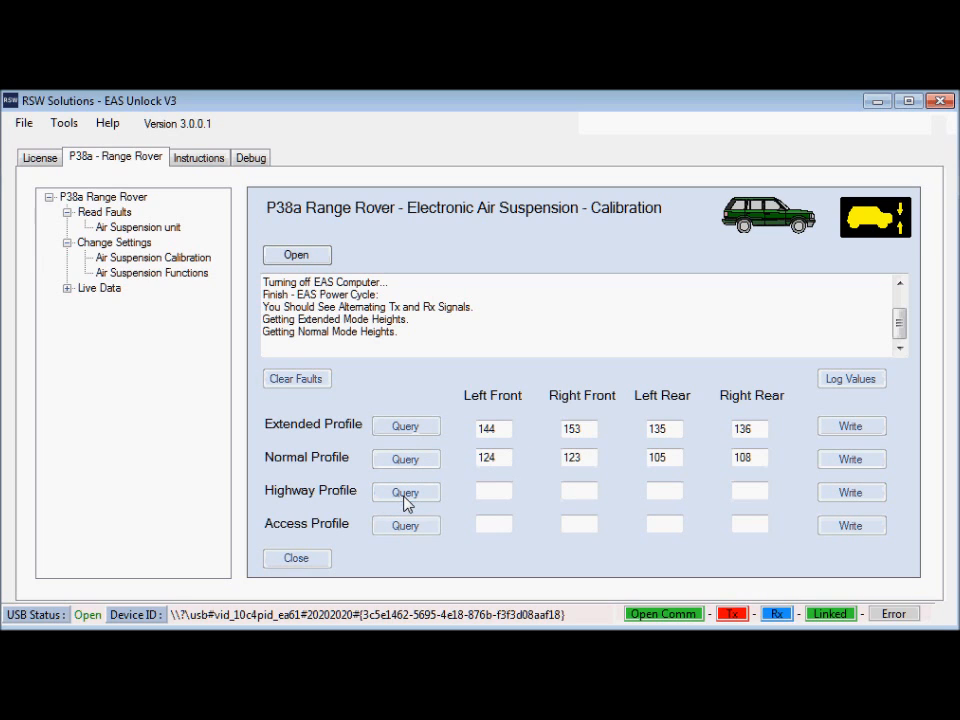
click(405, 491)
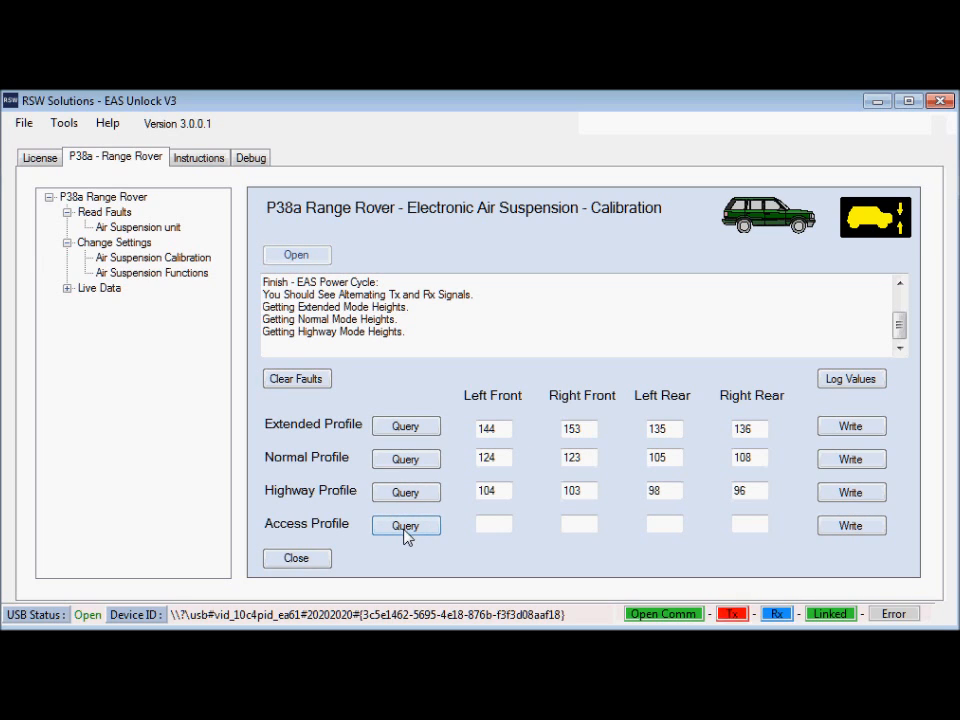
click(405, 525)
text(154)
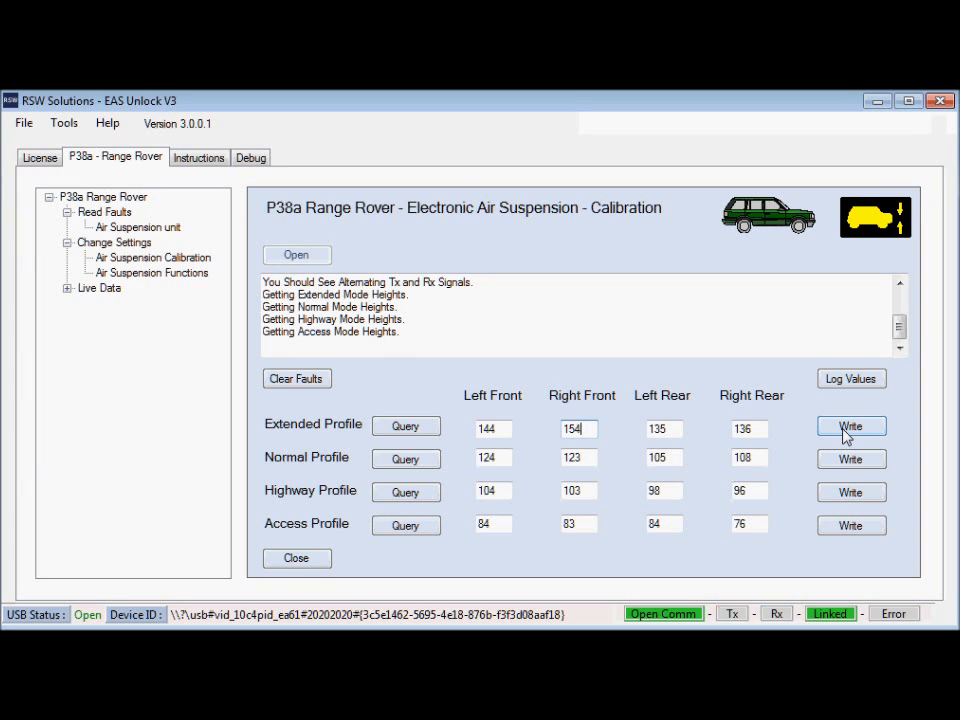
click(851, 426)
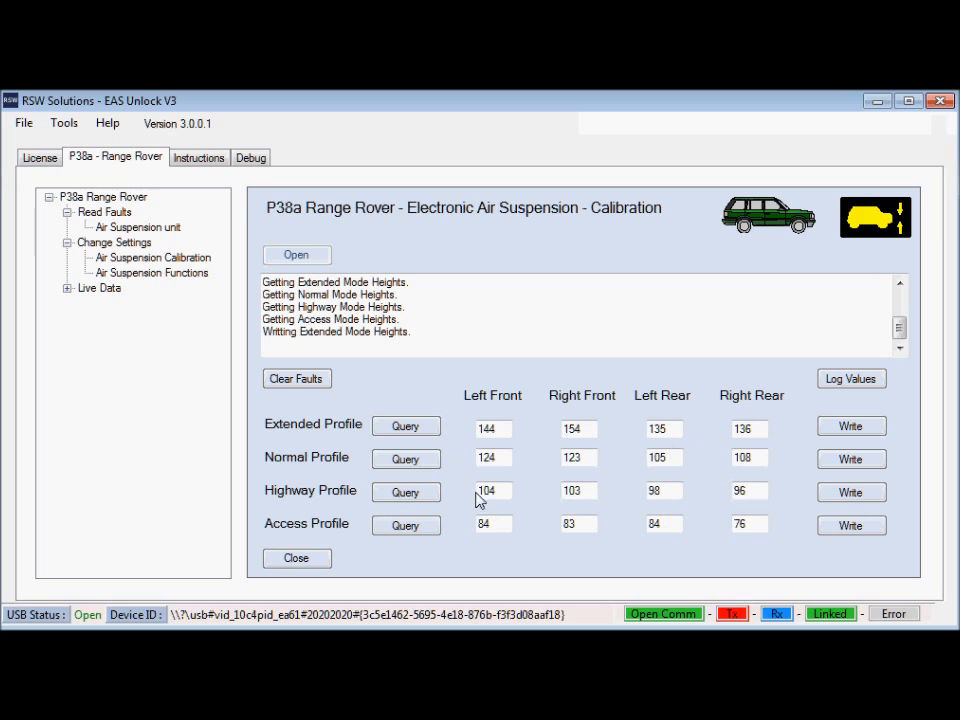
mouse_move(730, 518)
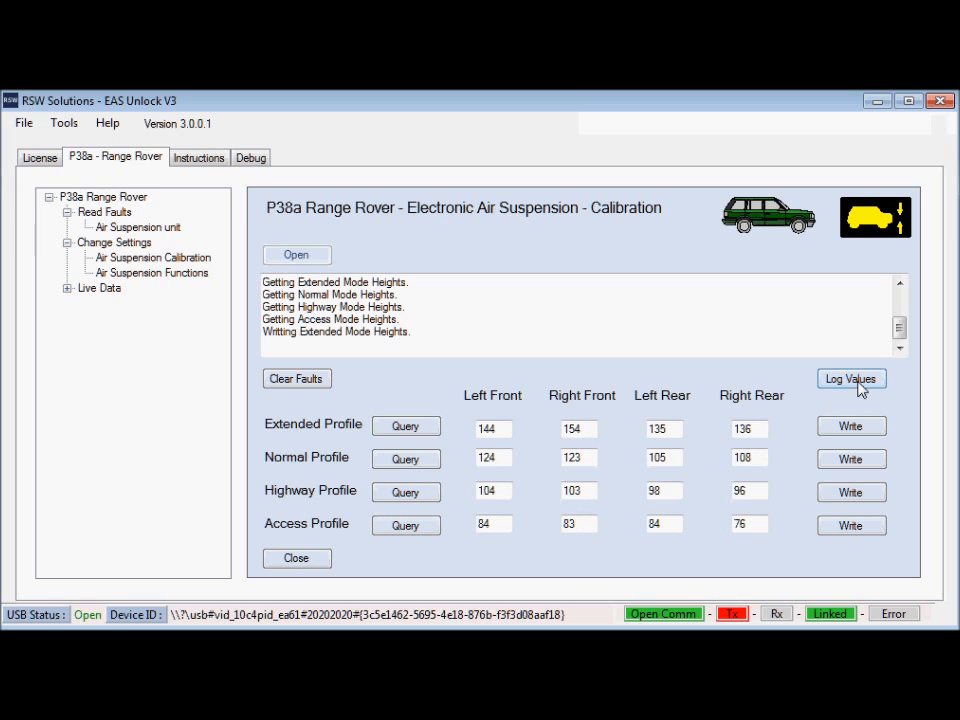
- Log the current ride-height profile values to a log file
click(851, 378)
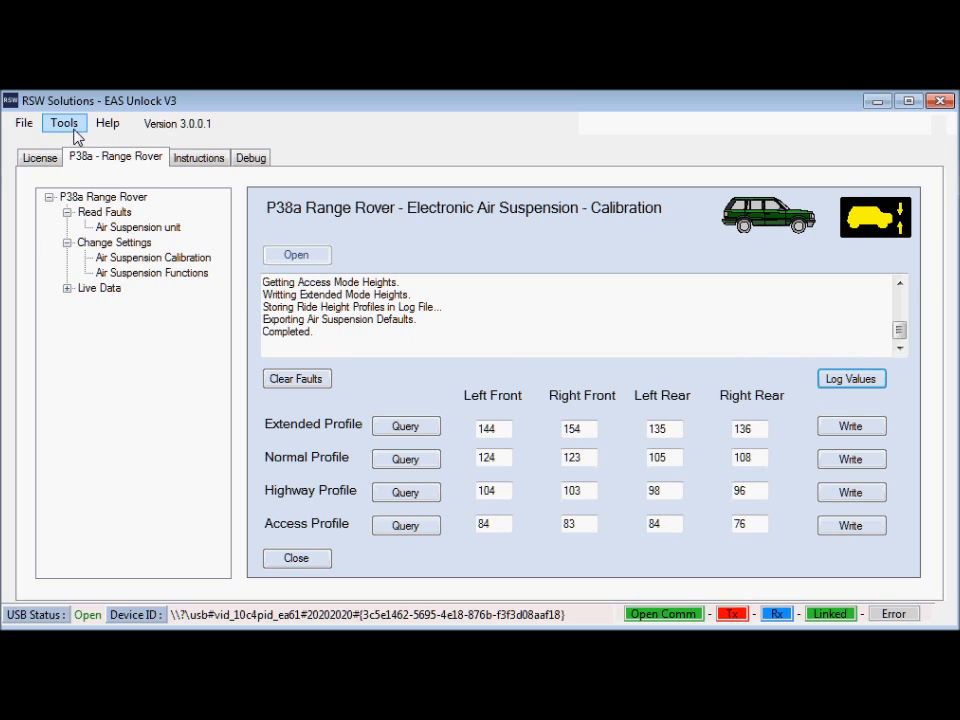
mouse_move(250, 220)
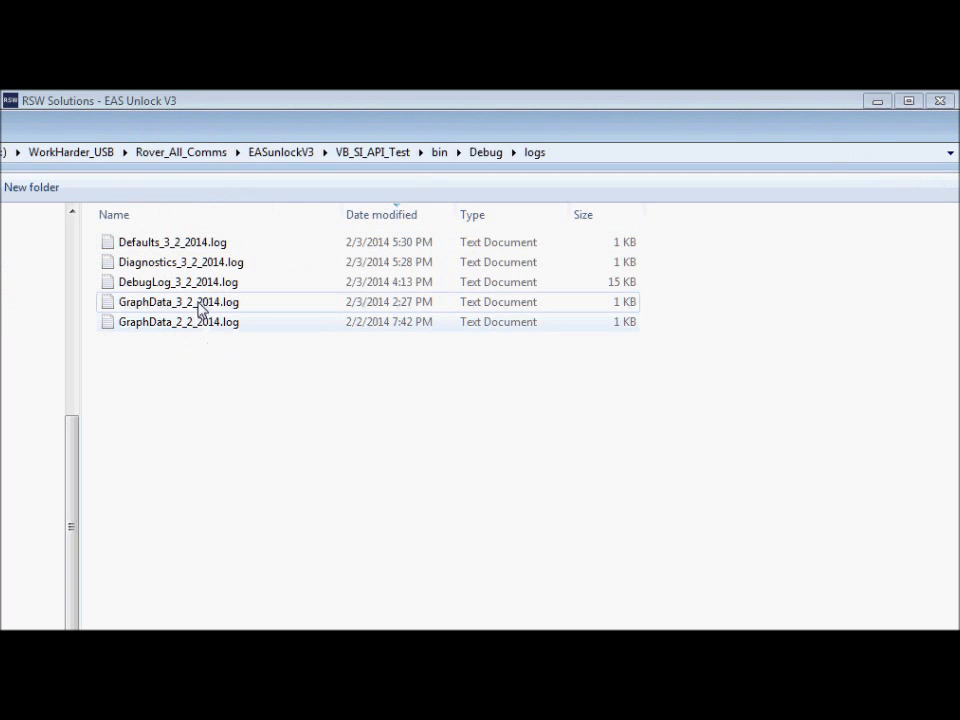
- Open Defaults_3_2_2014.log in Notepad to review the four stored ride-height profiles
click(172, 242)
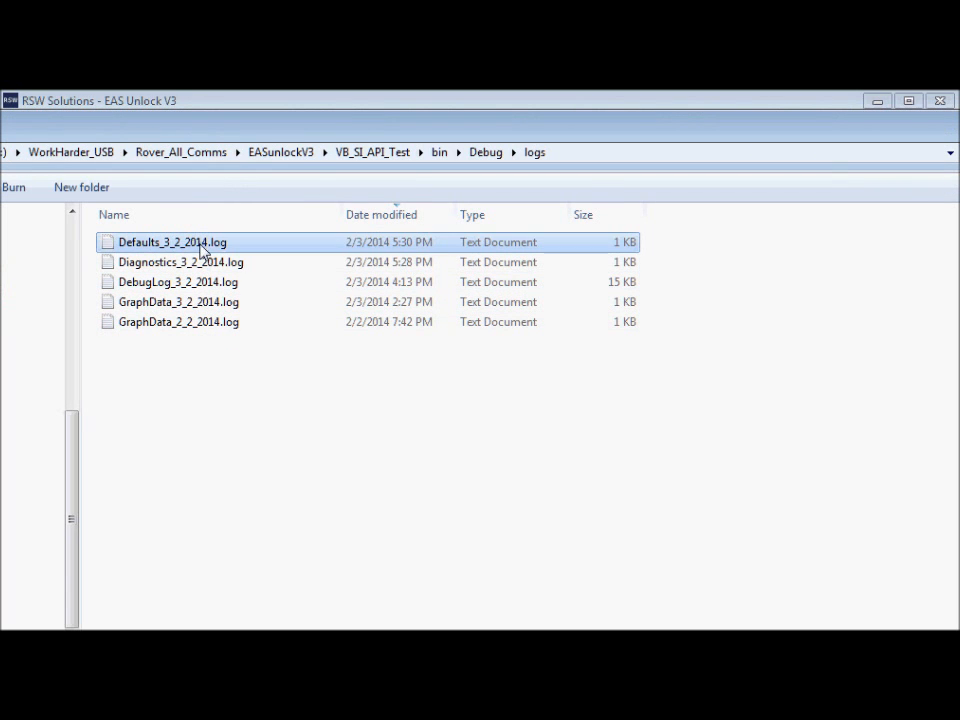
double_click(172, 242)
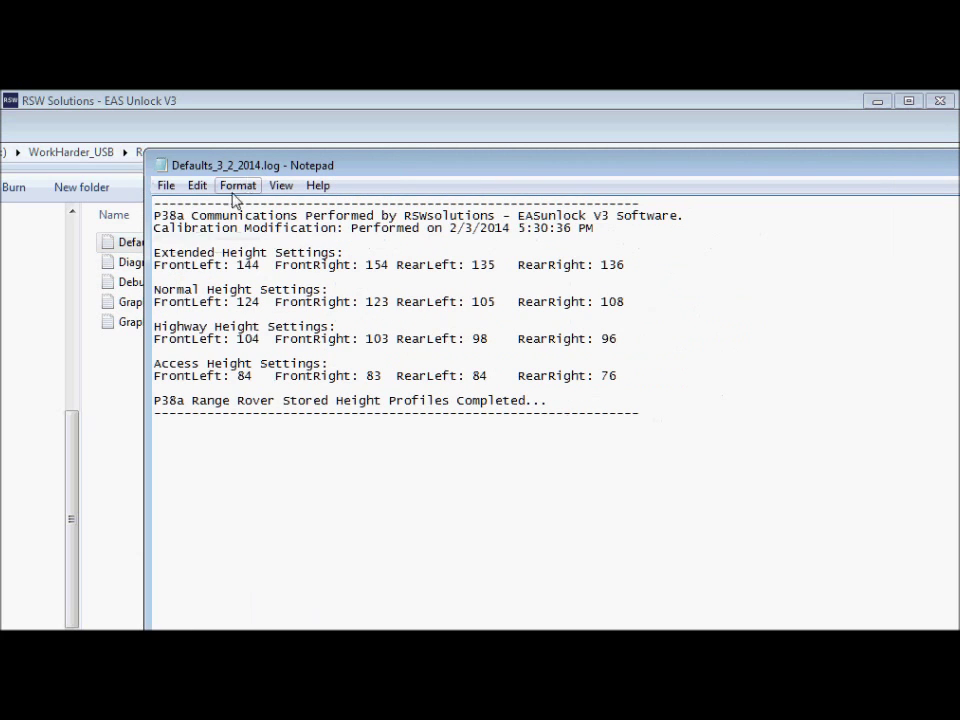
mouse_move(315, 315)
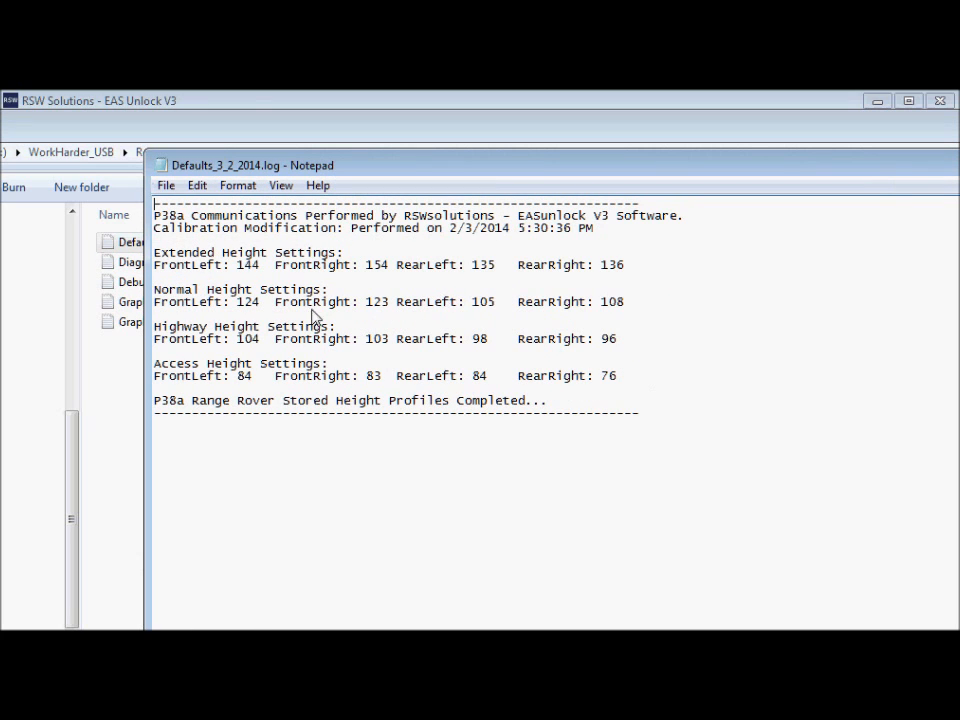
mouse_move(254, 104)
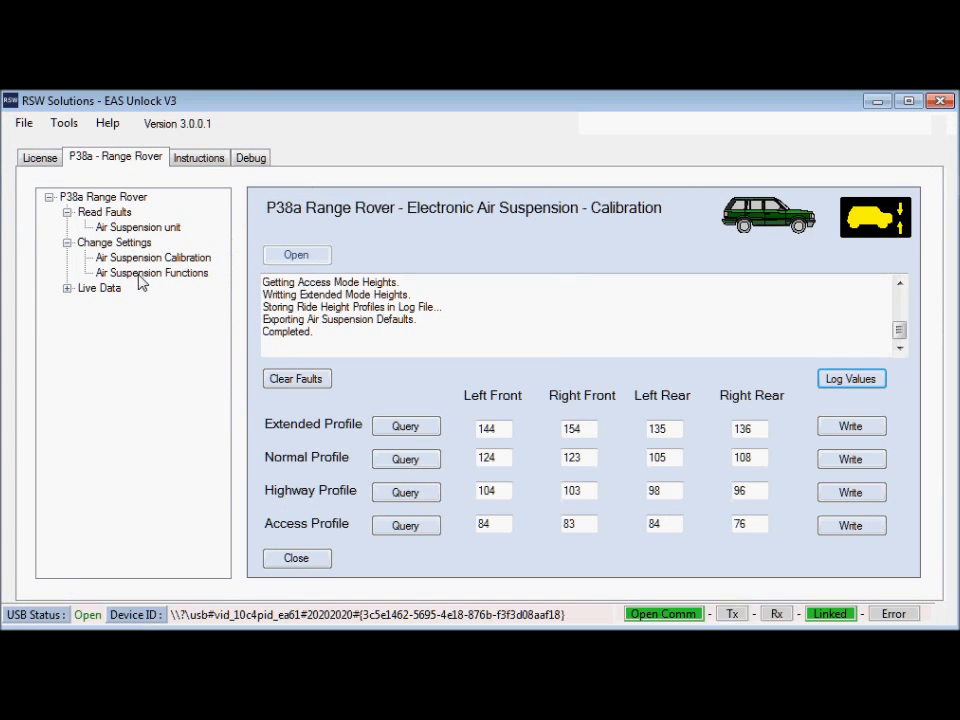
- Show the Air Suspension Unit Functions page and expand Live Data to reveal Air Suspension Heights
click(151, 273)
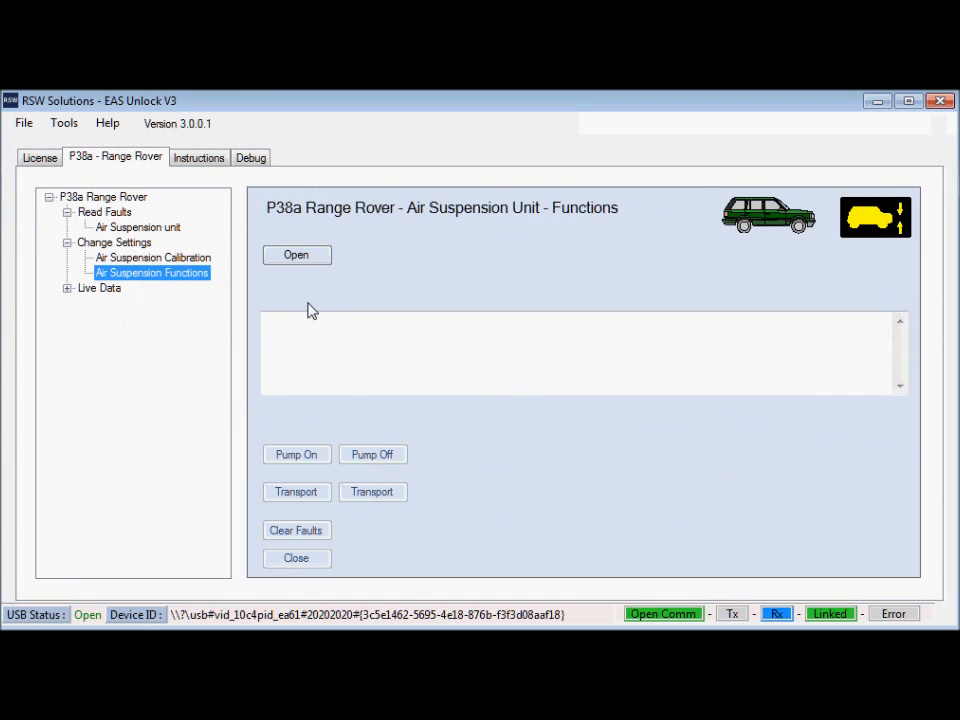
click(296, 454)
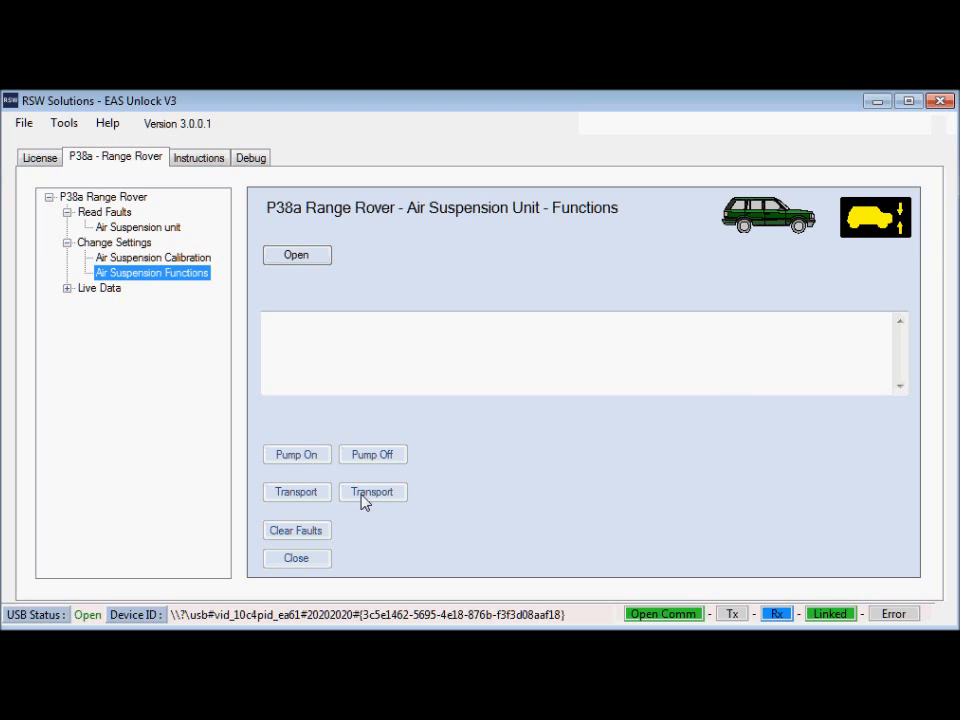
mouse_move(197, 340)
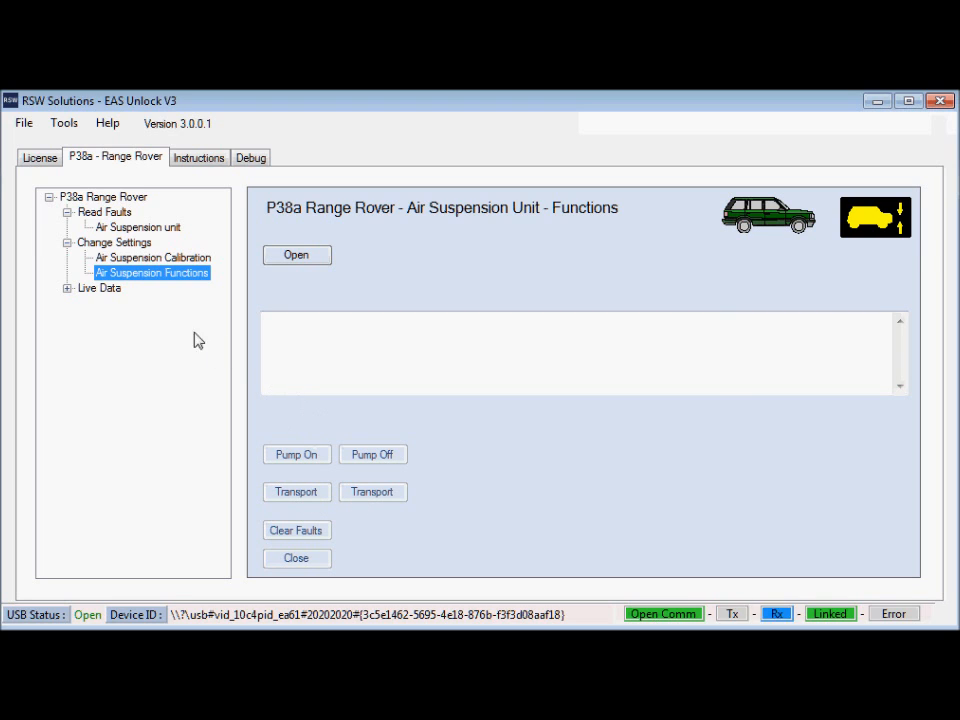
click(68, 288)
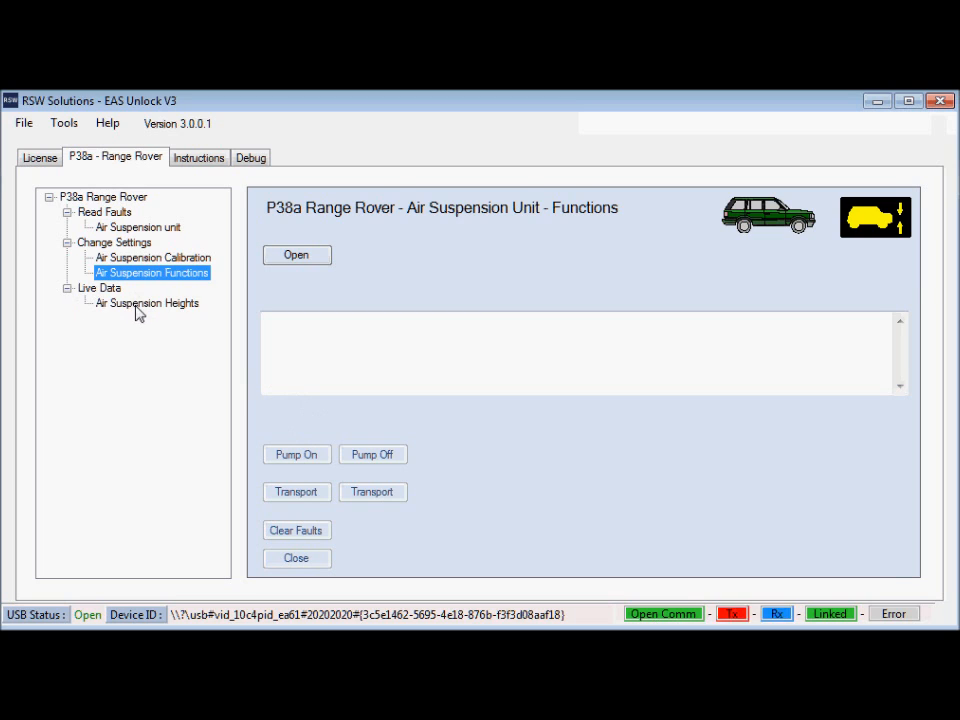
- Open the Air Suspension Heights live-data page, showing its empty graph
click(146, 303)
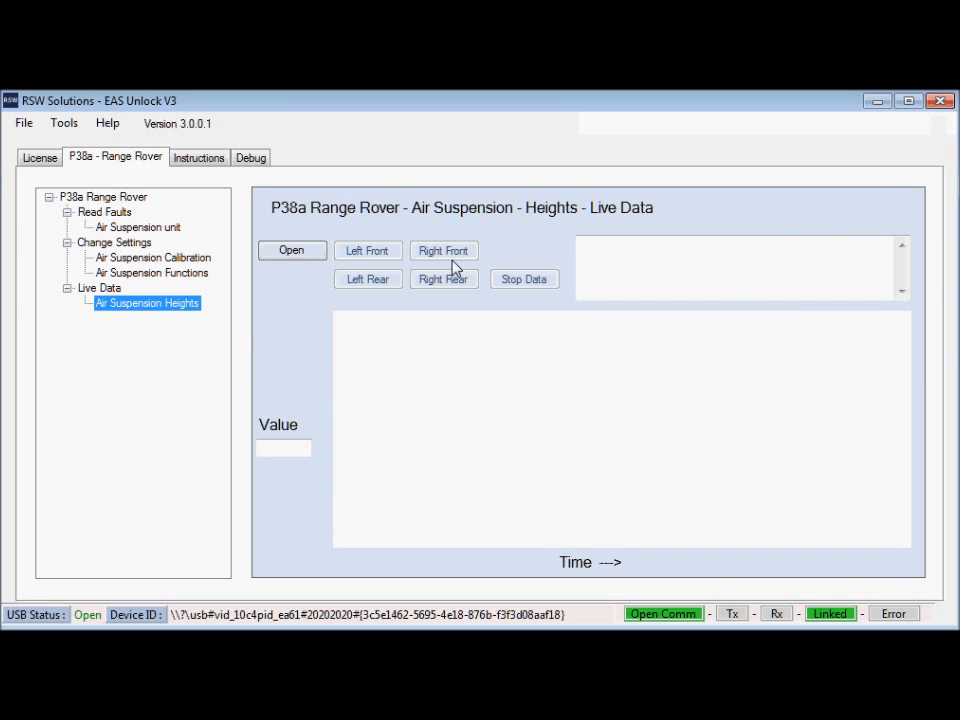
mouse_move(405, 313)
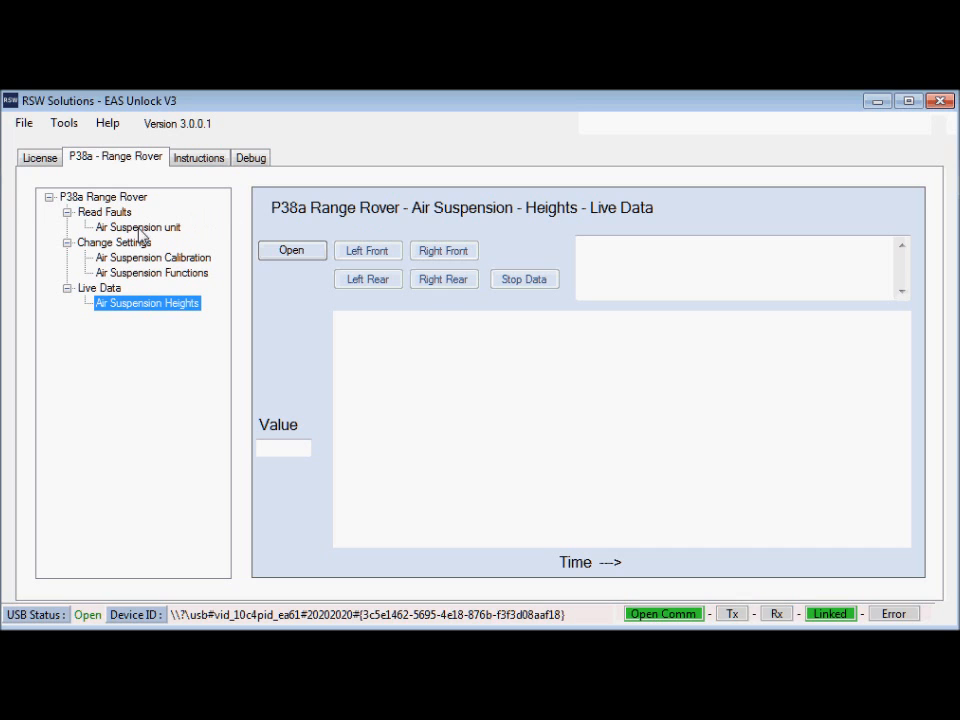
- Return to the Air Suspension unit fault query page listing four incorrect-signal faults
click(138, 227)
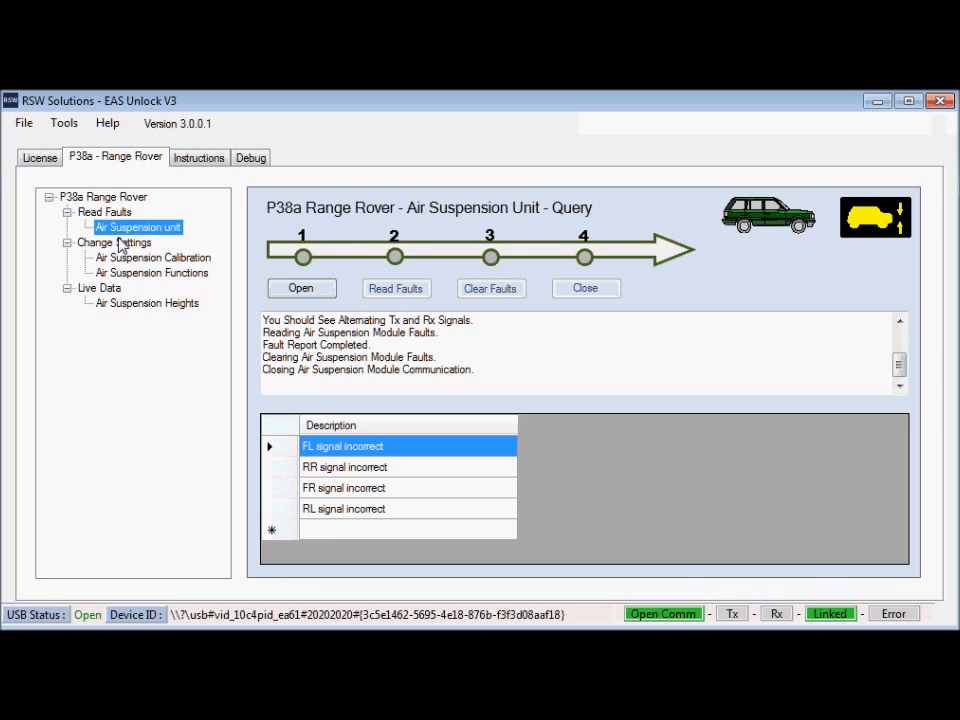
mouse_move(142, 277)
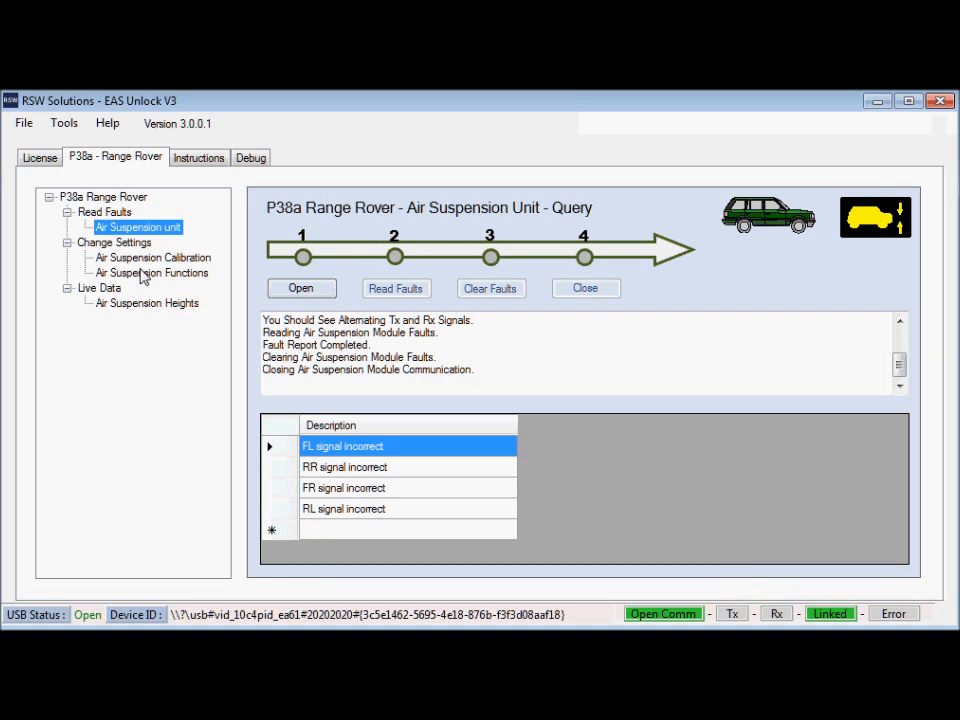